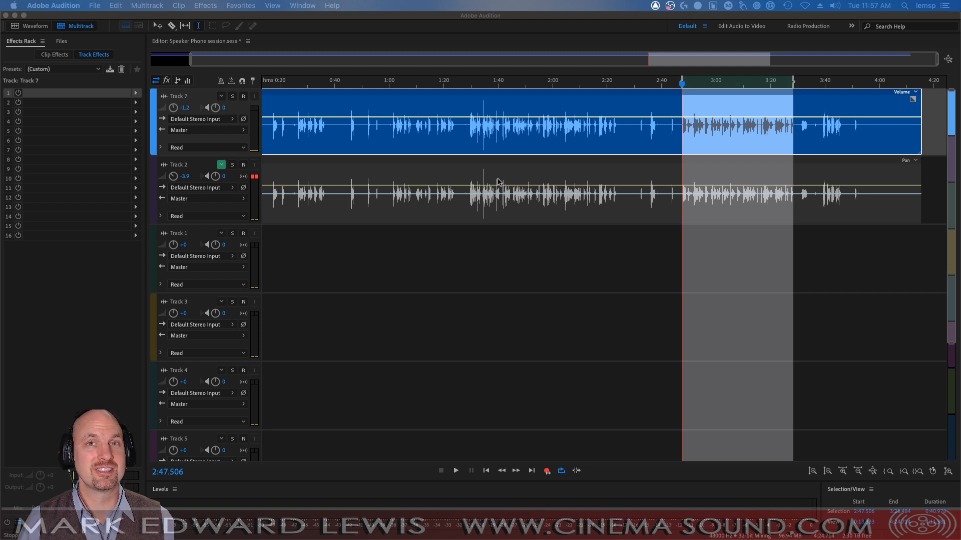
{"action": "mouse_move", "coordinate": [482, 182]}
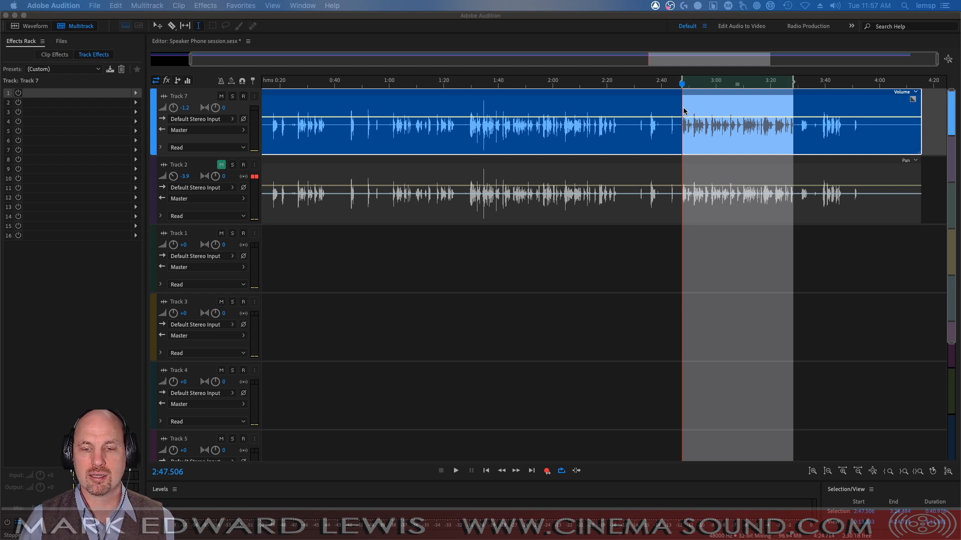
{"action": "mouse_move", "coordinate": [670, 108]}
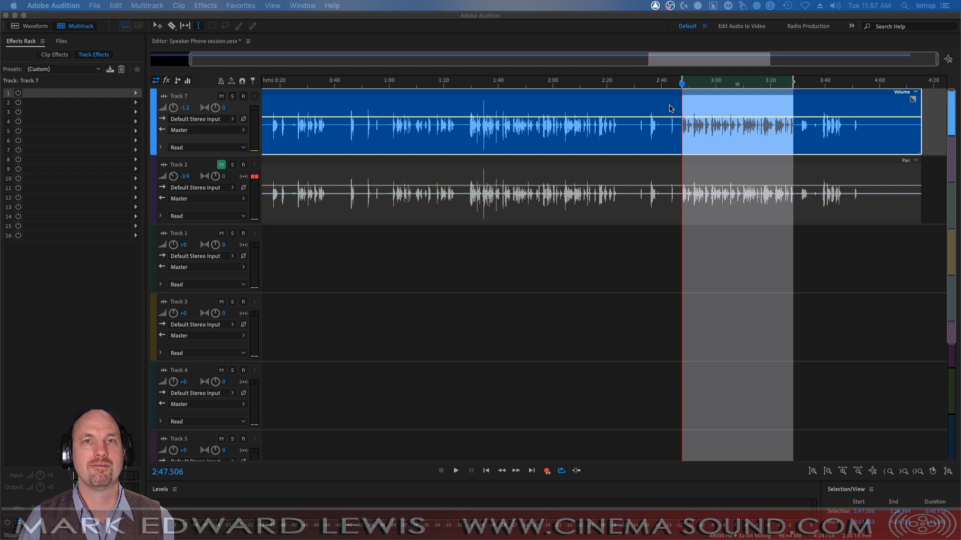
{"action": "mouse_move", "coordinate": [615, 151]}
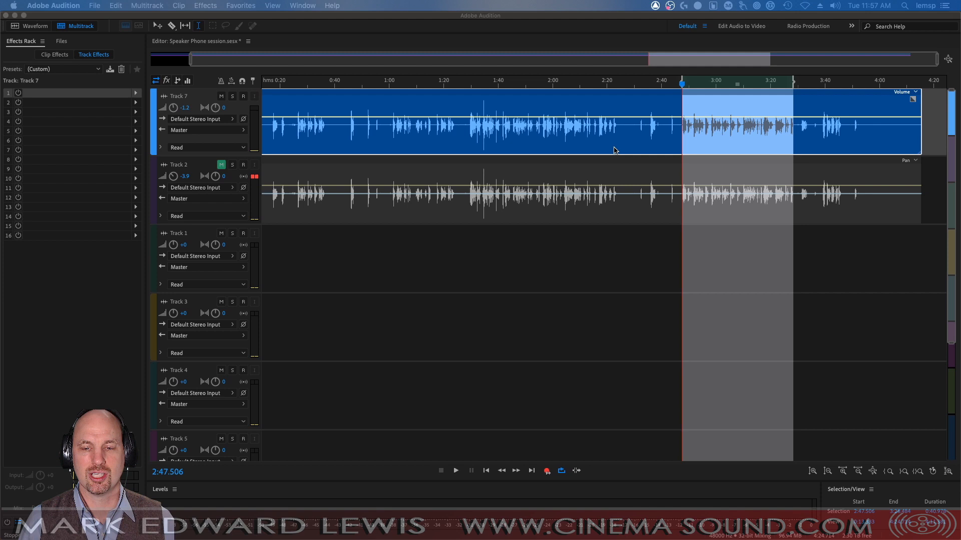
{"action": "mouse_move", "coordinate": [567, 203]}
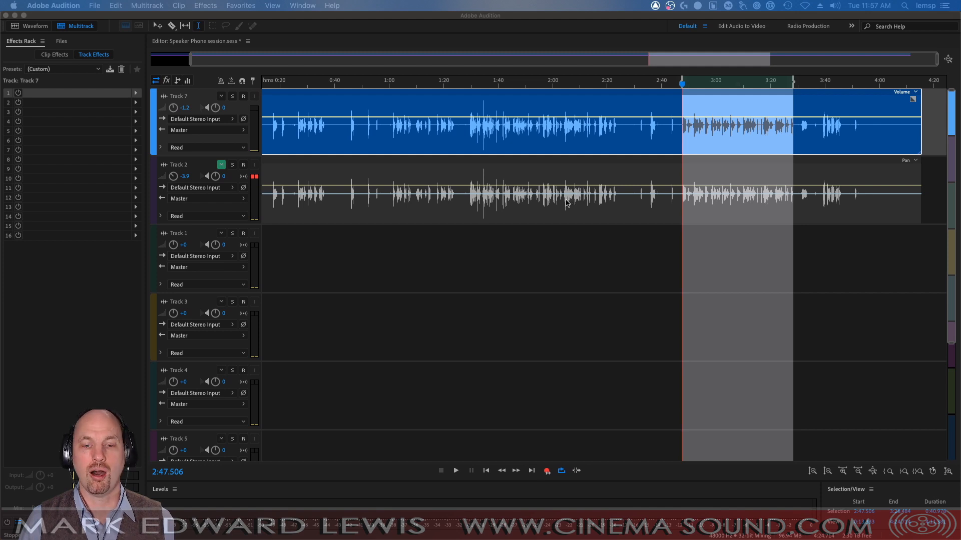
Show Track 2's existing effects chain: EQ, multiband compressor, pitch shifter, LoAir and Chorus
{"action": "left_click", "coordinate": [456, 470]}
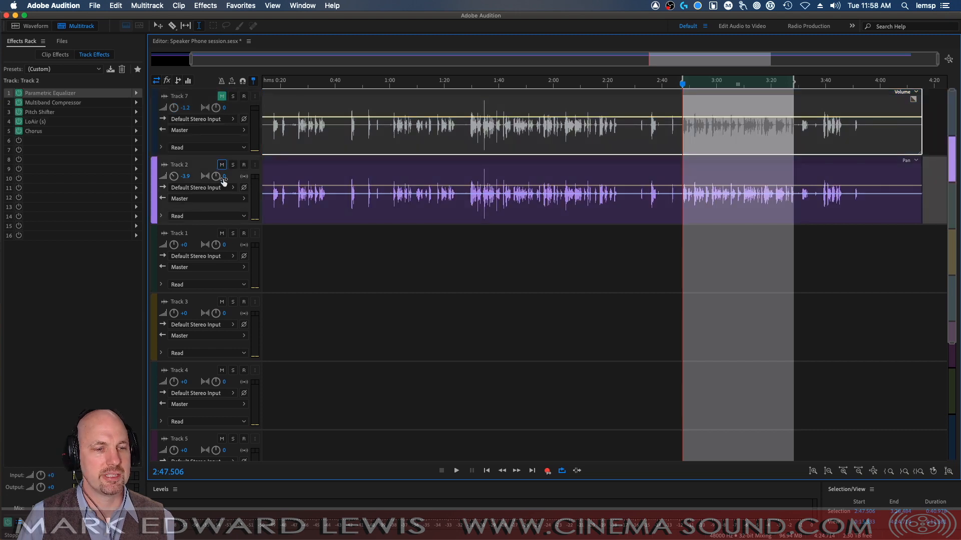
{"action": "left_click", "coordinate": [457, 470]}
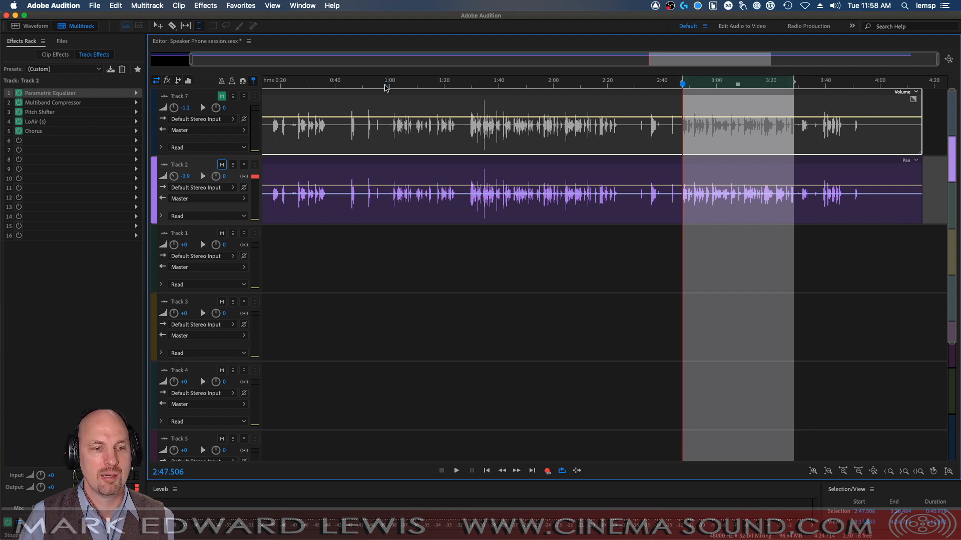
Switch focus to Track 7 to edit its empty effects rack
{"action": "left_click", "coordinate": [243, 96]}
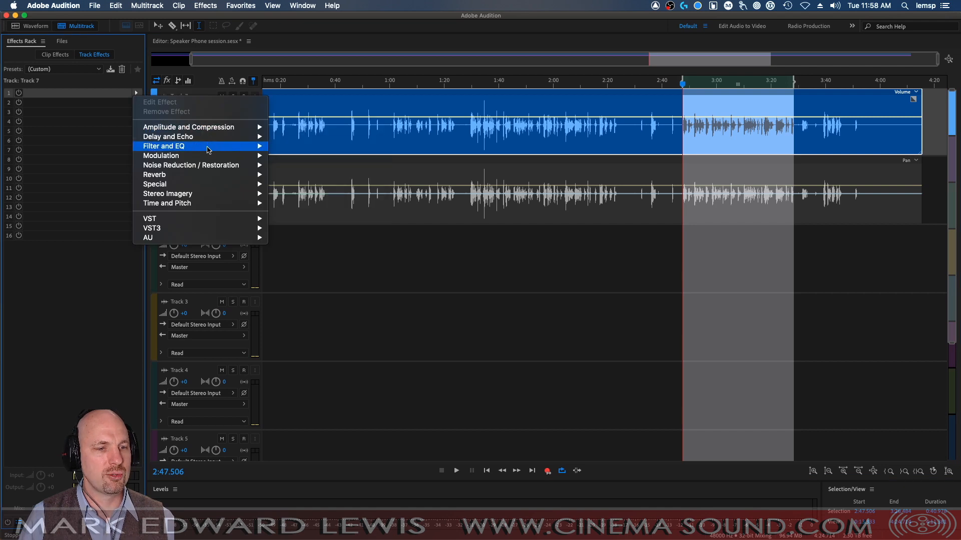
Insert a Parametric Equalizer in slot 1, boosting 104 Hz and highs, cutting 439 Hz and 1234 Hz
{"action": "left_click", "coordinate": [163, 146]}
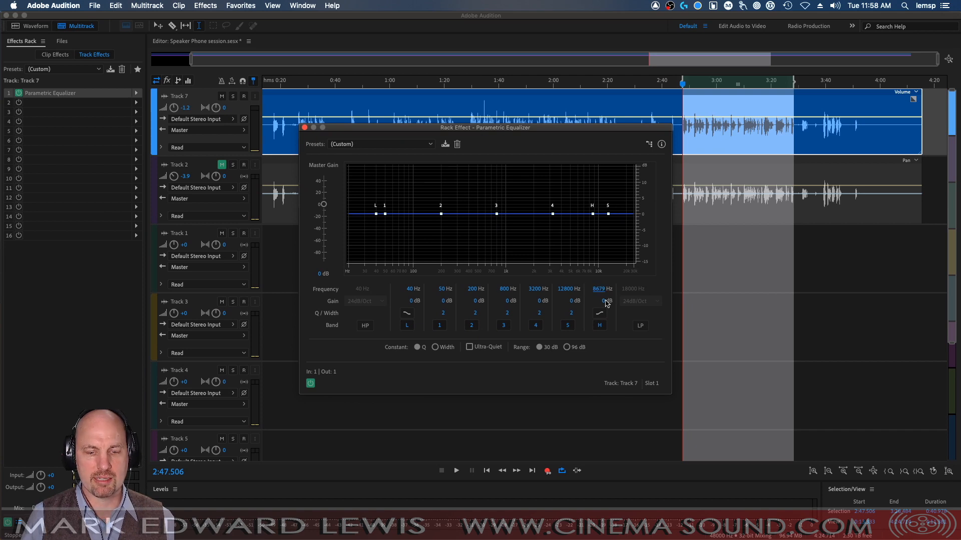
{"action": "left_click_drag", "start_coordinate": [592, 215], "coordinate": [592, 199]}
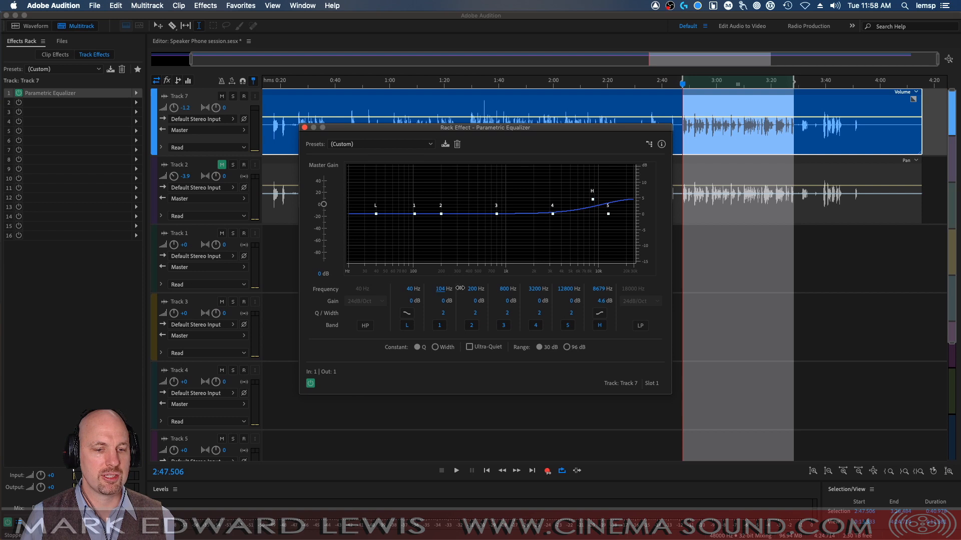
{"action": "left_click_drag", "start_coordinate": [413, 206], "coordinate": [416, 197]}
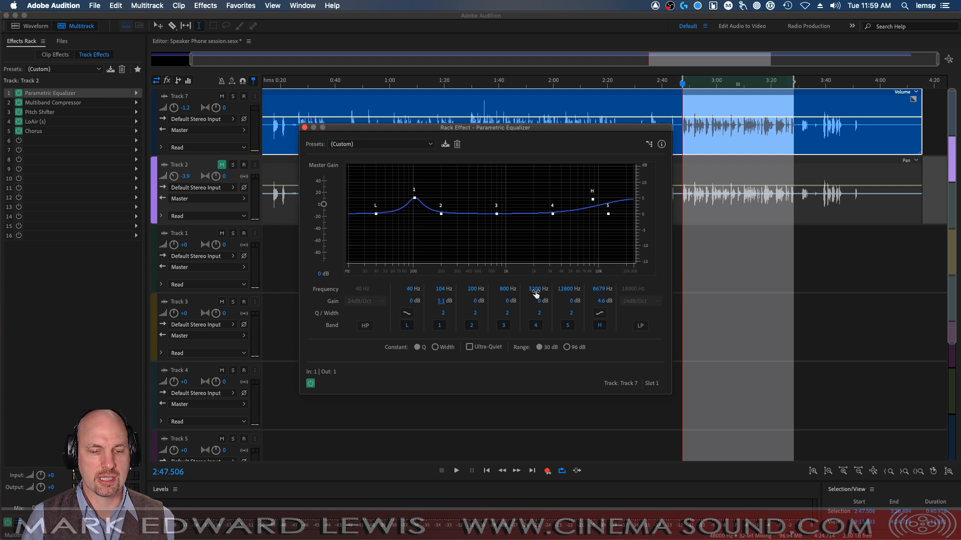
{"action": "left_click", "coordinate": [472, 289]}
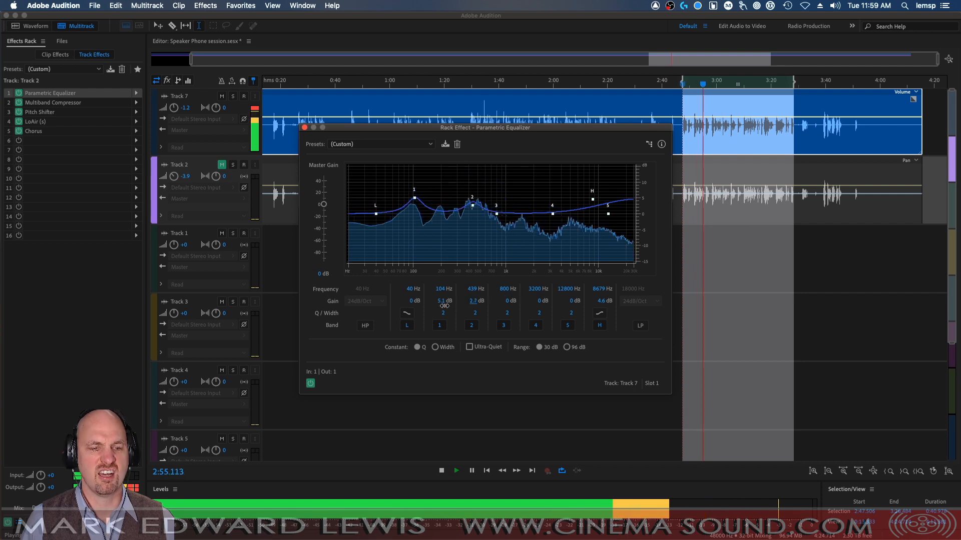
{"action": "left_click_drag", "start_coordinate": [471, 197], "coordinate": [471, 231]}
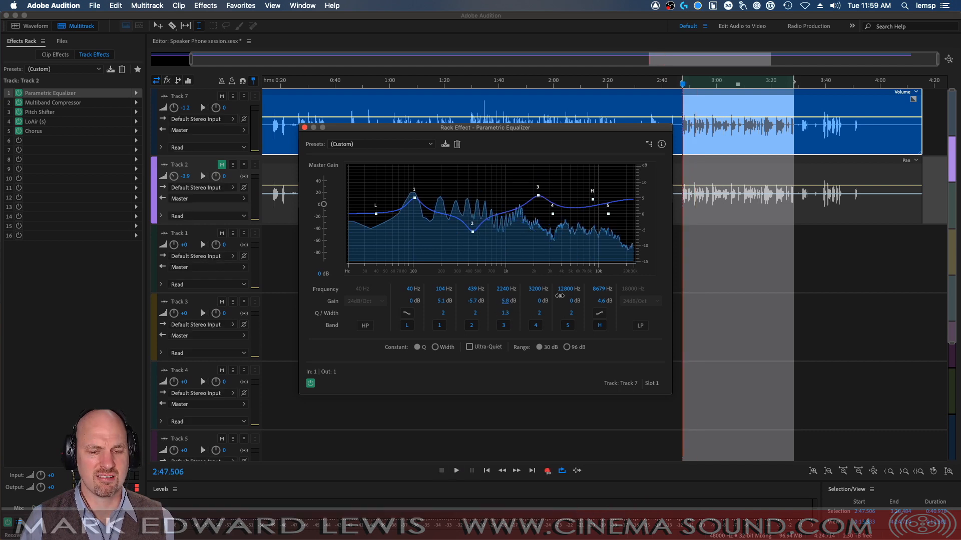
{"action": "left_click_drag", "start_coordinate": [538, 186], "coordinate": [537, 196]}
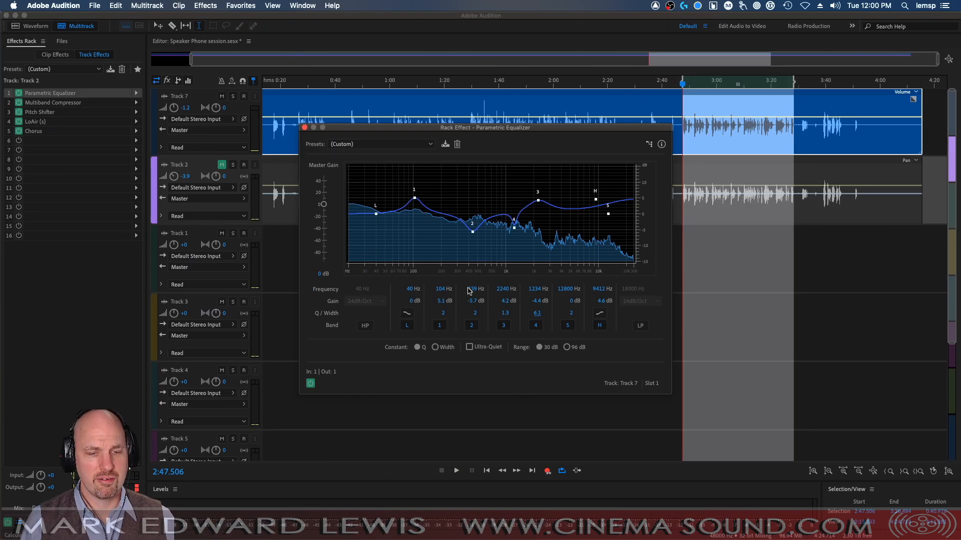
Audition the EQ curve with playback and bypass, then move on to the second slot
{"action": "left_click", "coordinate": [457, 470]}
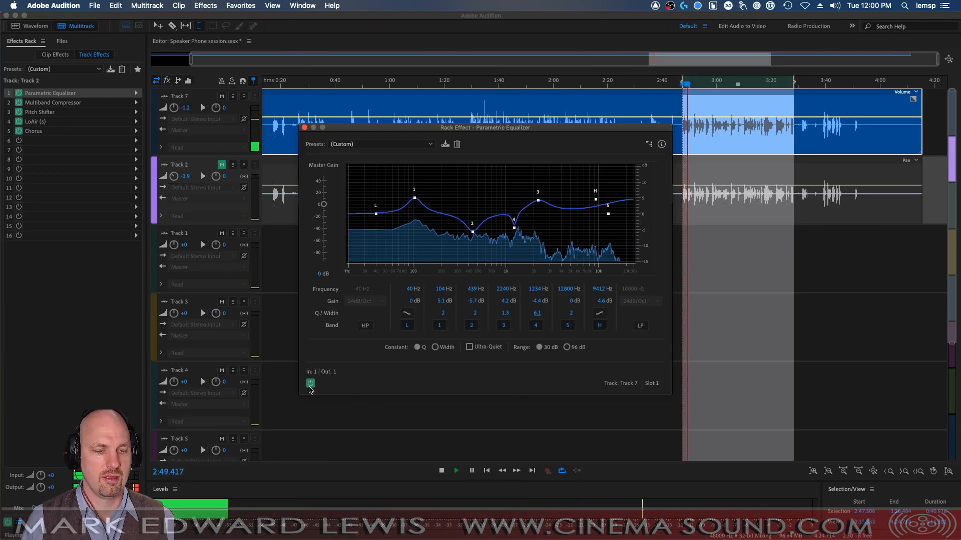
{"action": "left_click", "coordinate": [310, 384]}
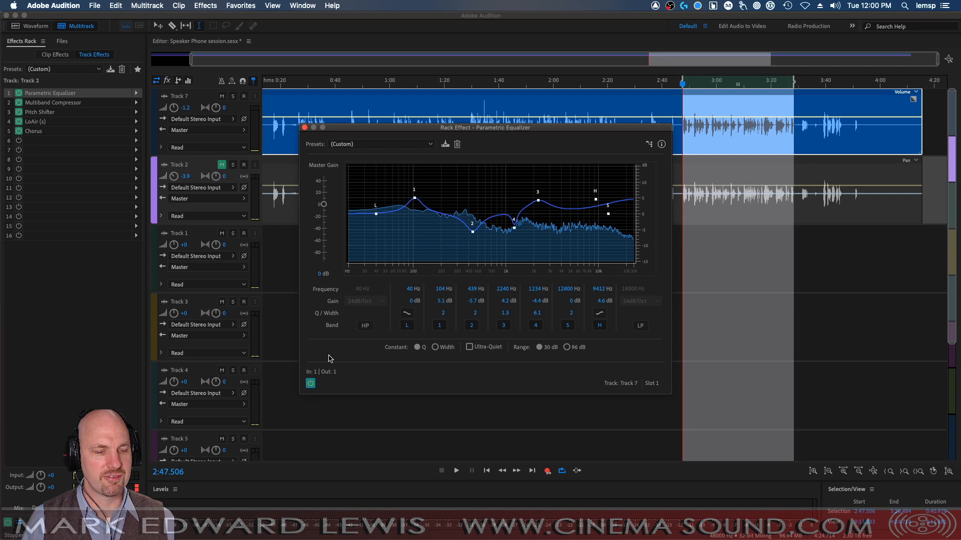
{"action": "left_click", "coordinate": [304, 127]}
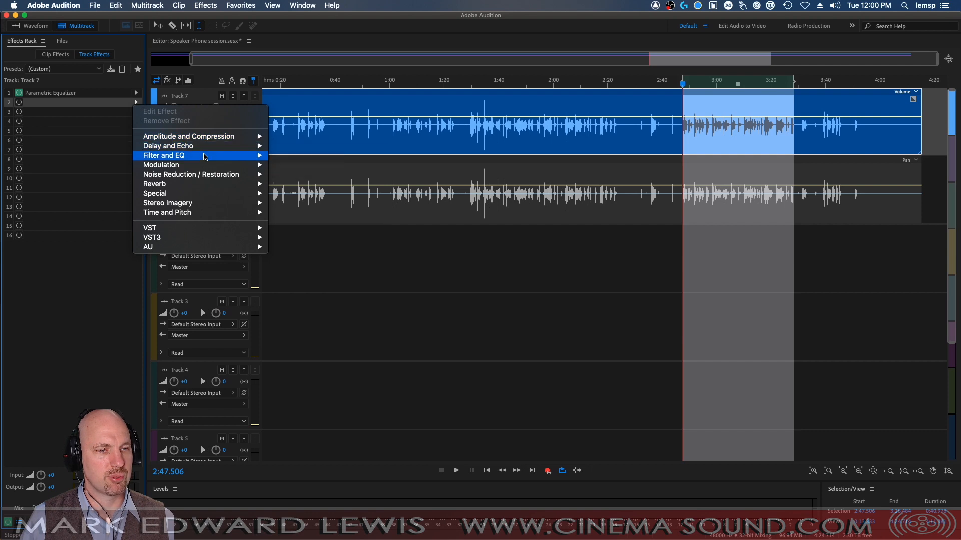
{"action": "mouse_move", "coordinate": [189, 136]}
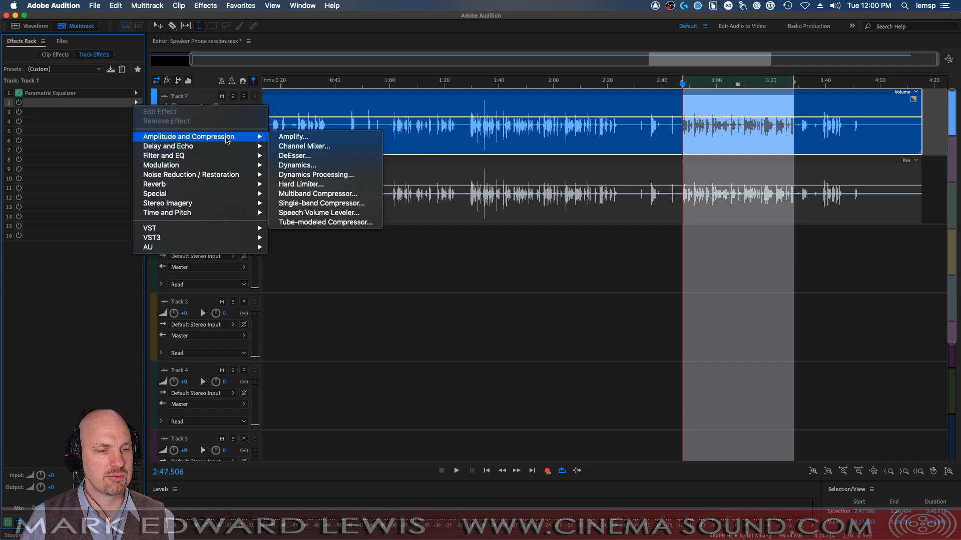
Insert a Multiband Compressor in slot 2 with crossovers near 1006 and 4713 Hz and linked band controls
{"action": "left_click", "coordinate": [317, 193]}
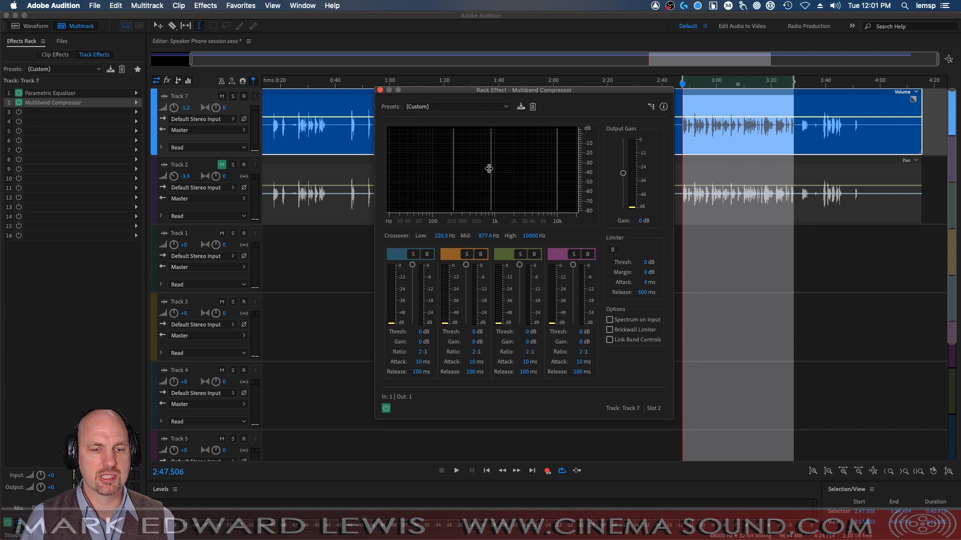
{"action": "left_click_drag", "start_coordinate": [480, 168], "coordinate": [489, 168]}
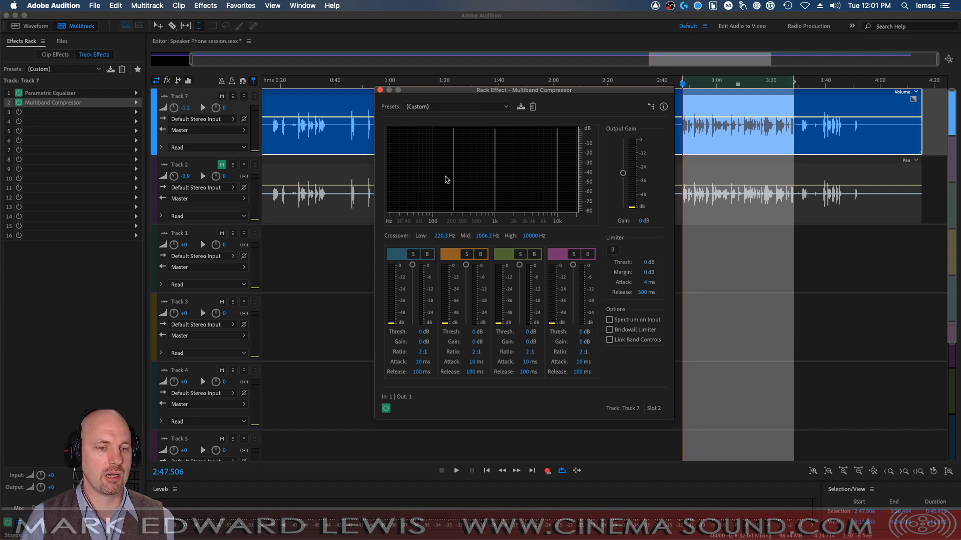
{"action": "mouse_move", "coordinate": [554, 171]}
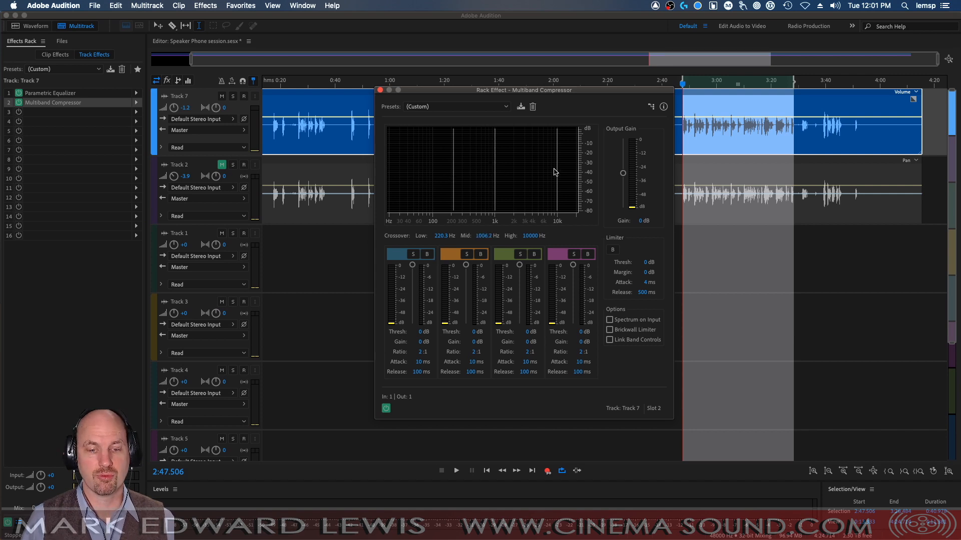
{"action": "left_click_drag", "start_coordinate": [557, 171], "coordinate": [539, 171]}
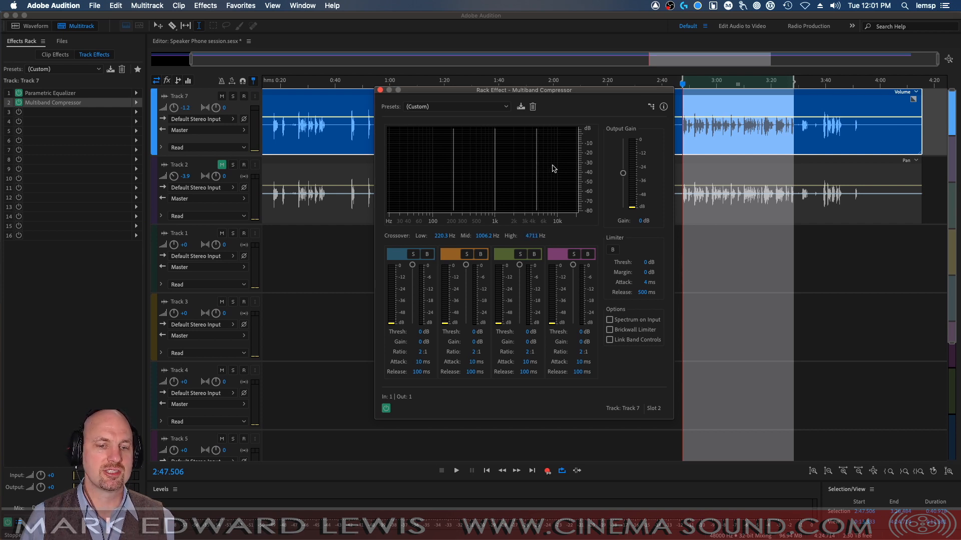
{"action": "left_click", "coordinate": [456, 471]}
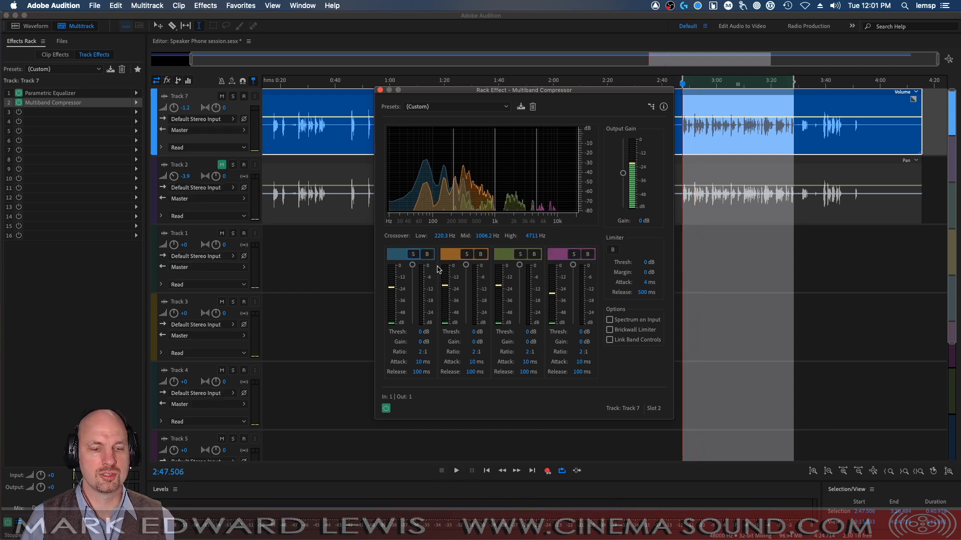
{"action": "left_click", "coordinate": [611, 339]}
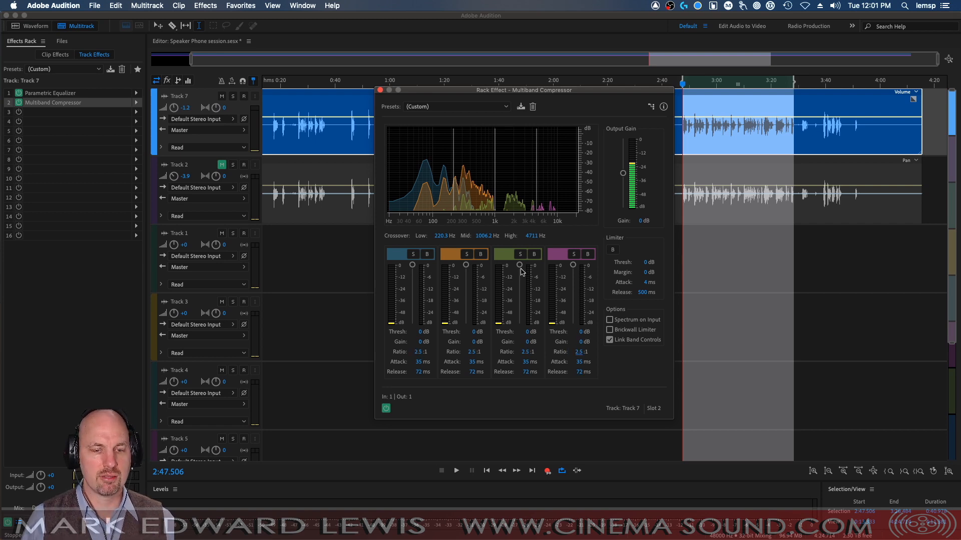
Pull all band thresholds down to about -44 dB and raise output gain to 11 dB
{"action": "left_click_drag", "start_coordinate": [520, 265], "coordinate": [520, 280]}
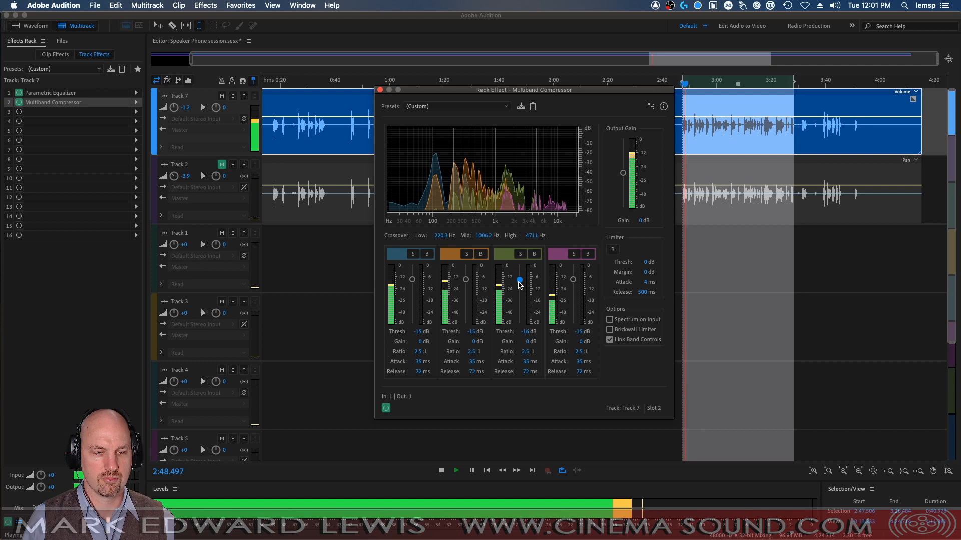
{"action": "left_click_drag", "start_coordinate": [519, 280], "coordinate": [517, 309]}
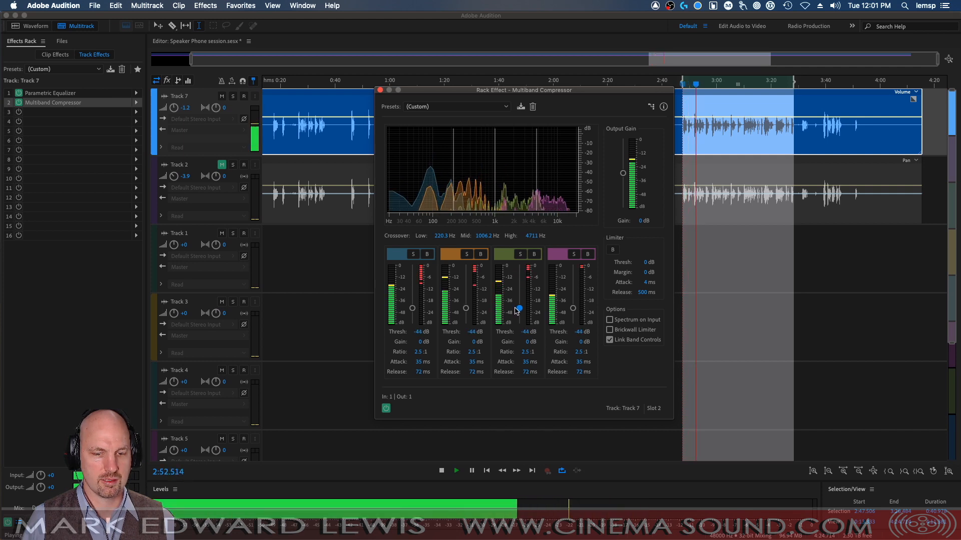
{"action": "left_click_drag", "start_coordinate": [518, 309], "coordinate": [518, 307]}
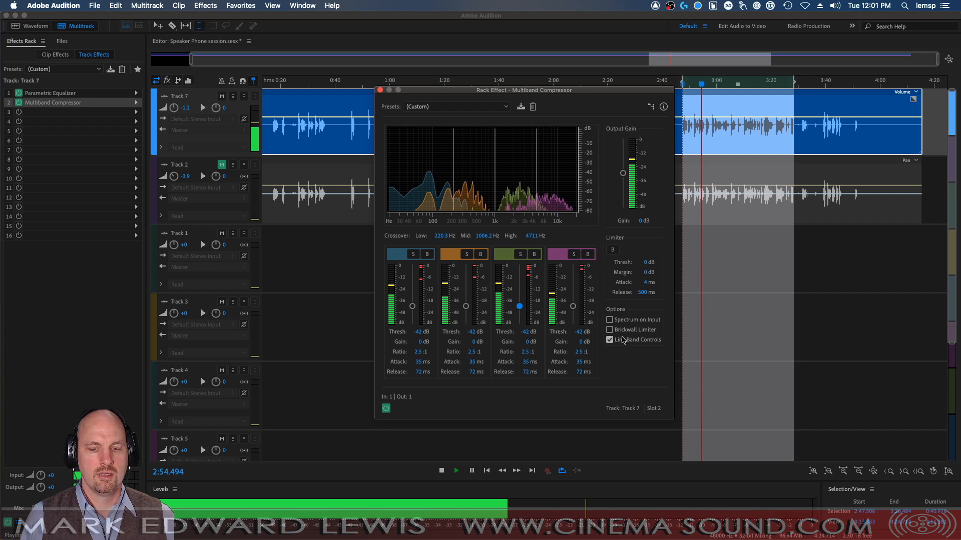
{"action": "left_click_drag", "start_coordinate": [623, 172], "coordinate": [622, 167]}
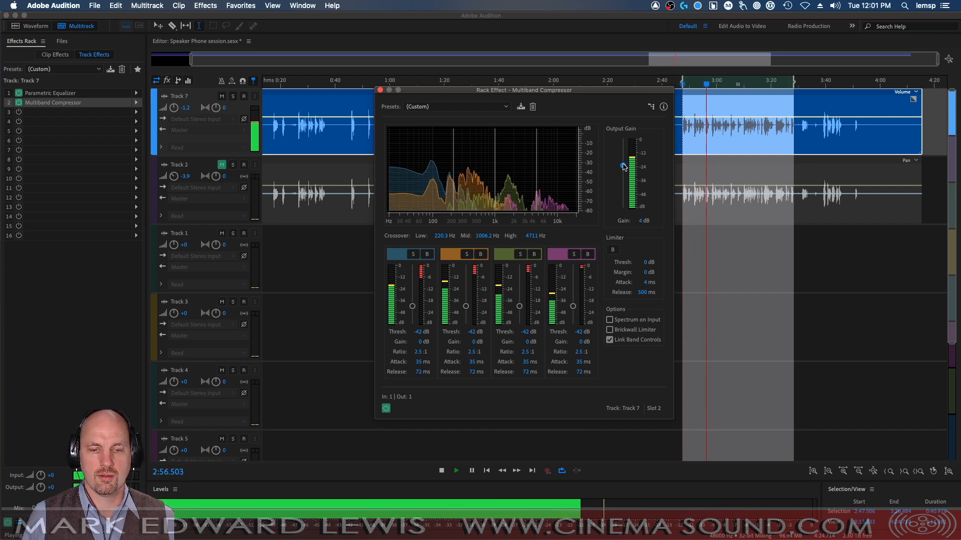
{"action": "left_click_drag", "start_coordinate": [624, 167], "coordinate": [624, 152]}
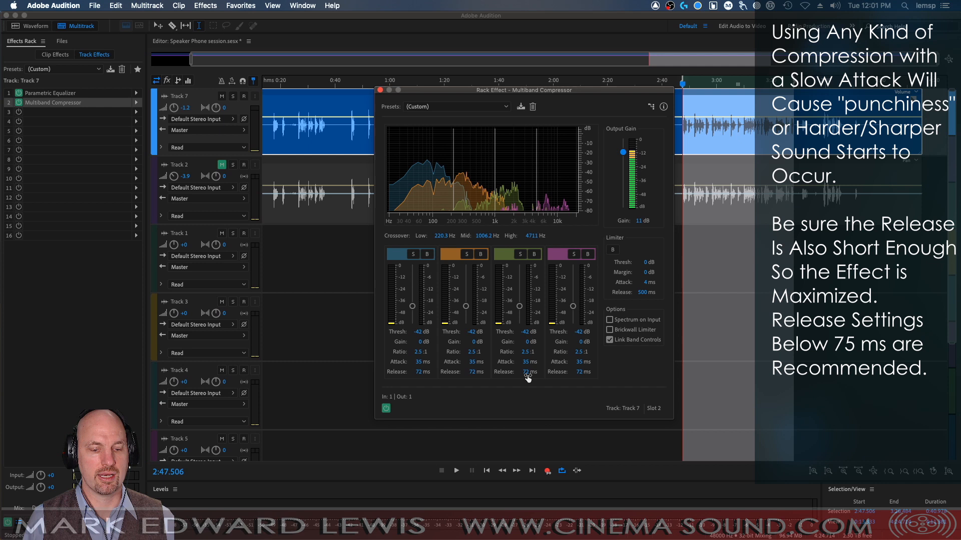
{"action": "mouse_move", "coordinate": [384, 309]}
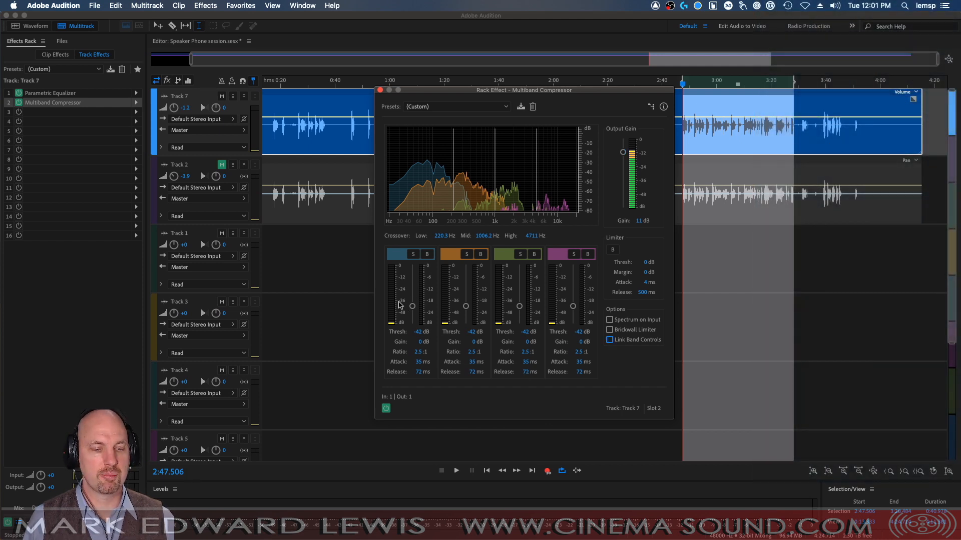
Unlink the bands and settle the low band's threshold around -28 dB
{"action": "left_click_drag", "start_coordinate": [411, 305], "coordinate": [412, 288]}
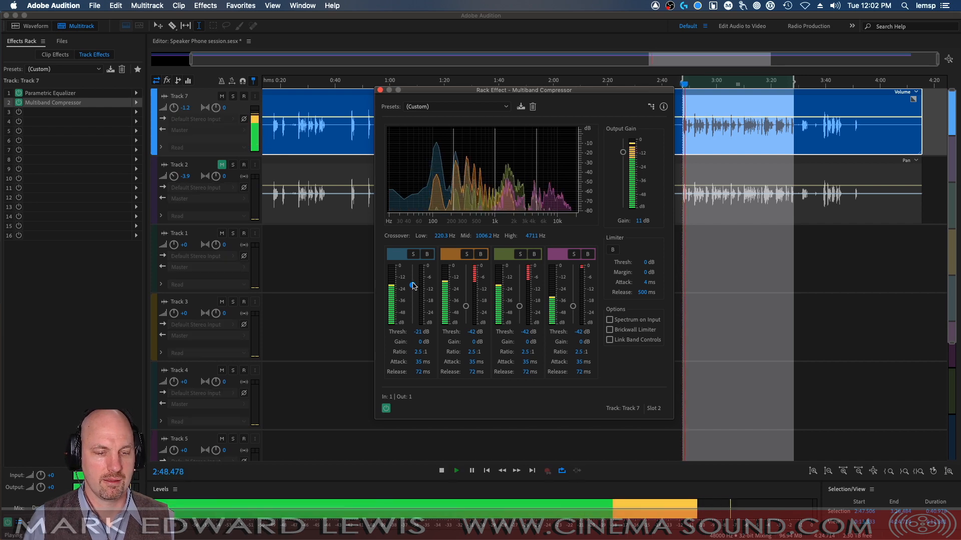
{"action": "left_click_drag", "start_coordinate": [412, 286], "coordinate": [412, 324]}
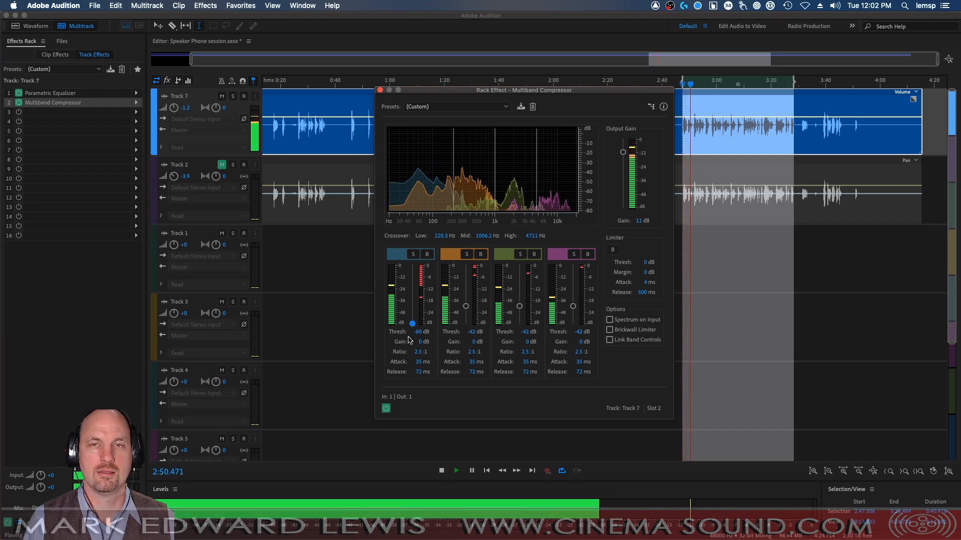
{"action": "left_click_drag", "start_coordinate": [412, 324], "coordinate": [412, 293]}
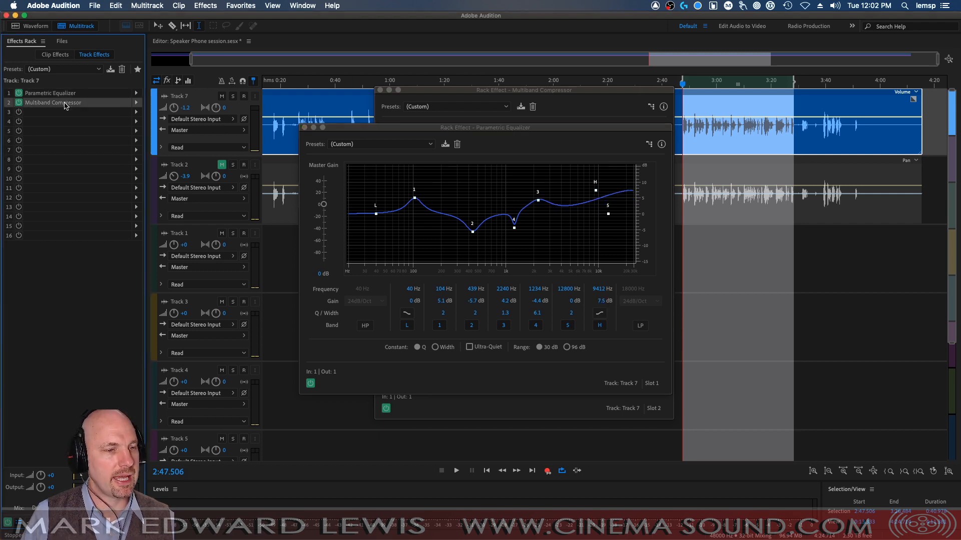
Bring the compressor forward and show effect choices for the empty third slot
{"action": "left_click", "coordinate": [523, 90]}
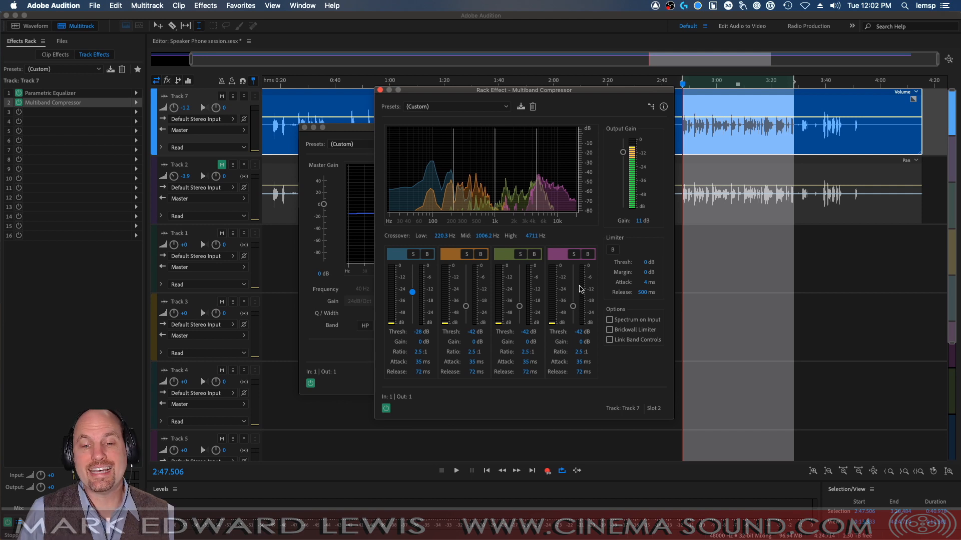
{"action": "left_click", "coordinate": [457, 471]}
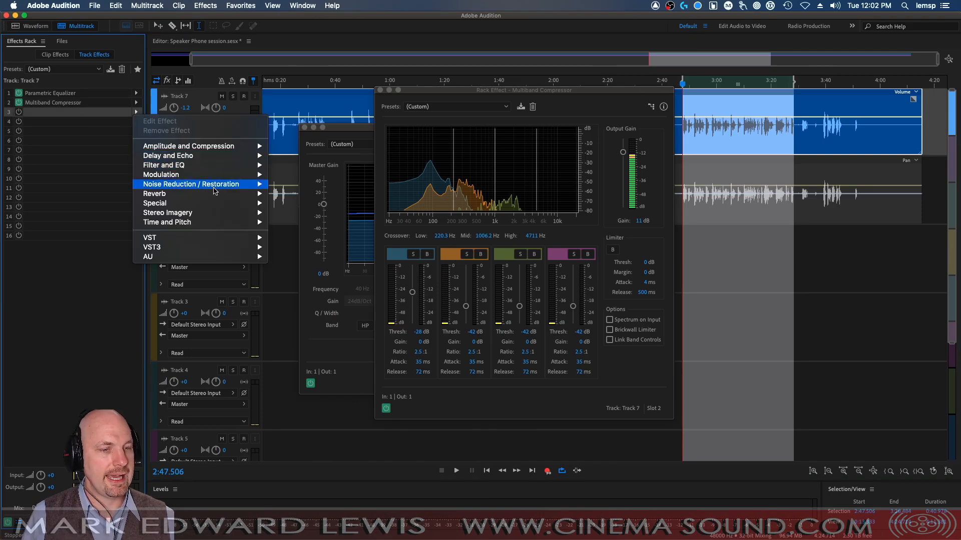
{"action": "mouse_move", "coordinate": [167, 222]}
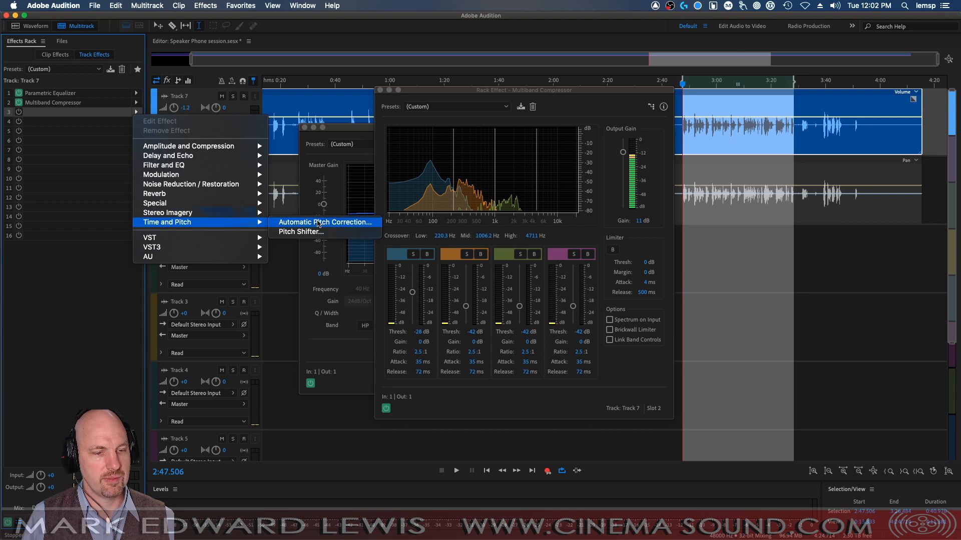
Insert a high-precision Pitch Shifter in slot 3 lowering the voice by one semitone
{"action": "left_click", "coordinate": [300, 231]}
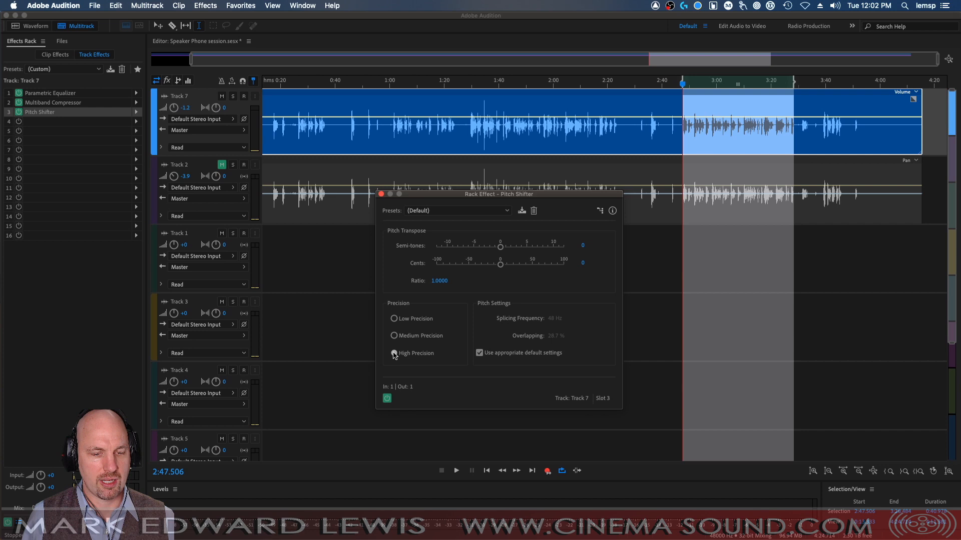
{"action": "left_click", "coordinate": [393, 353]}
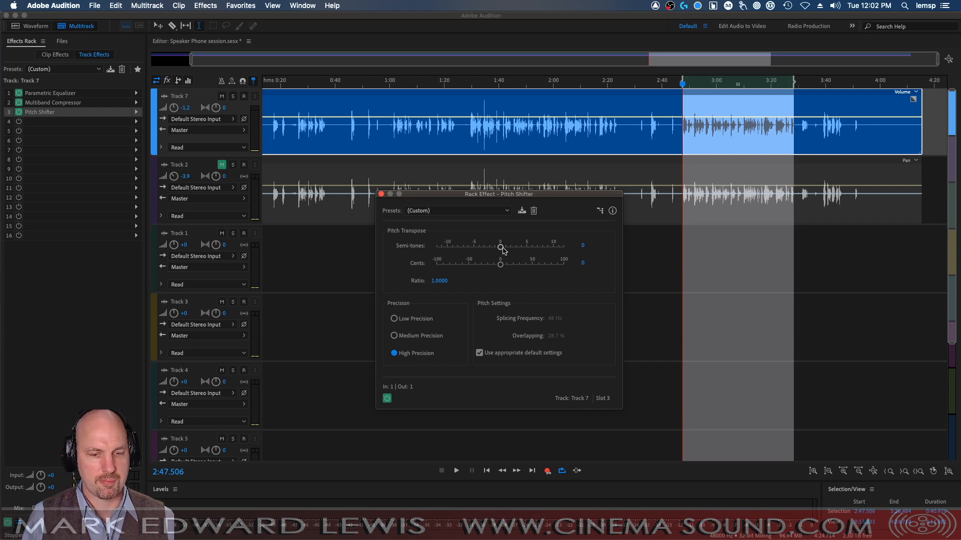
{"action": "left_click_drag", "start_coordinate": [500, 246], "coordinate": [484, 246]}
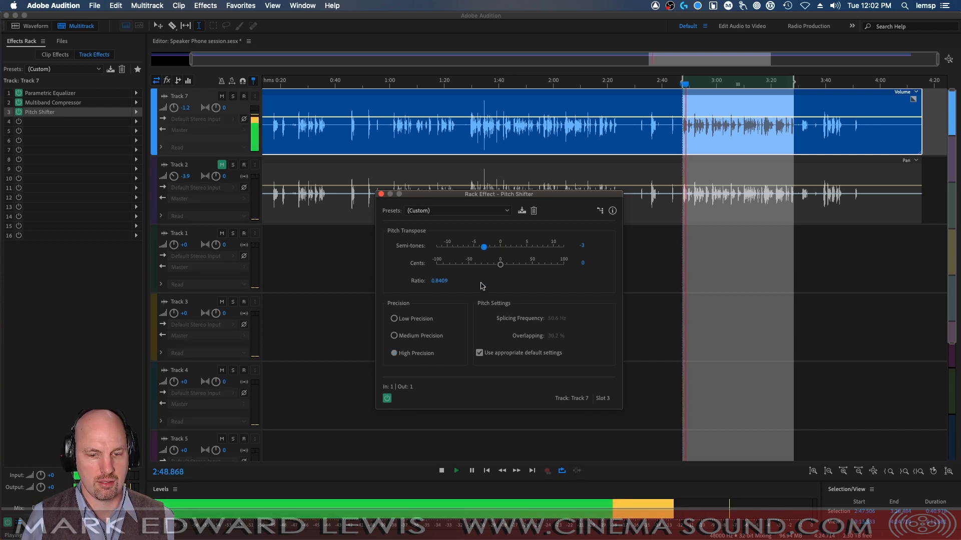
{"action": "left_click_drag", "start_coordinate": [485, 248], "coordinate": [491, 247]}
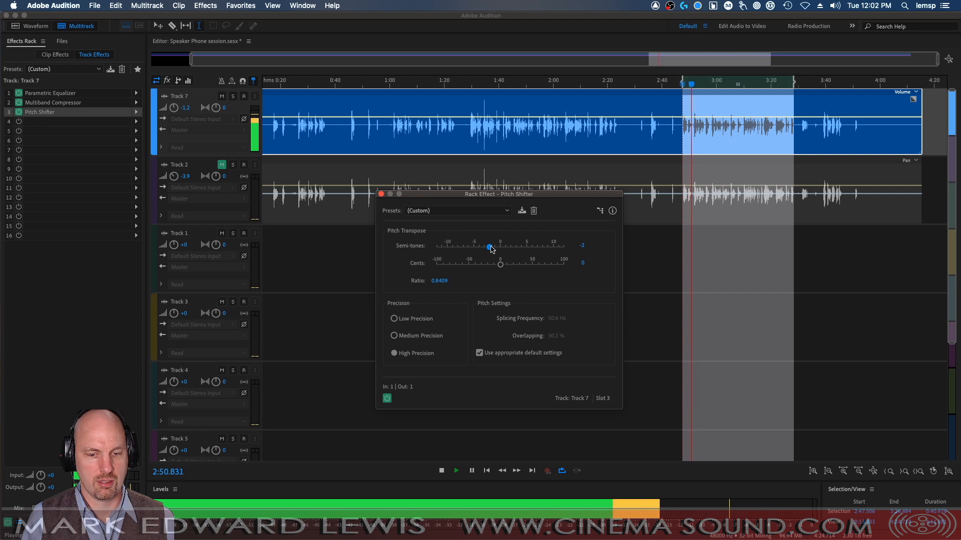
{"action": "left_click_drag", "start_coordinate": [489, 246], "coordinate": [494, 246]}
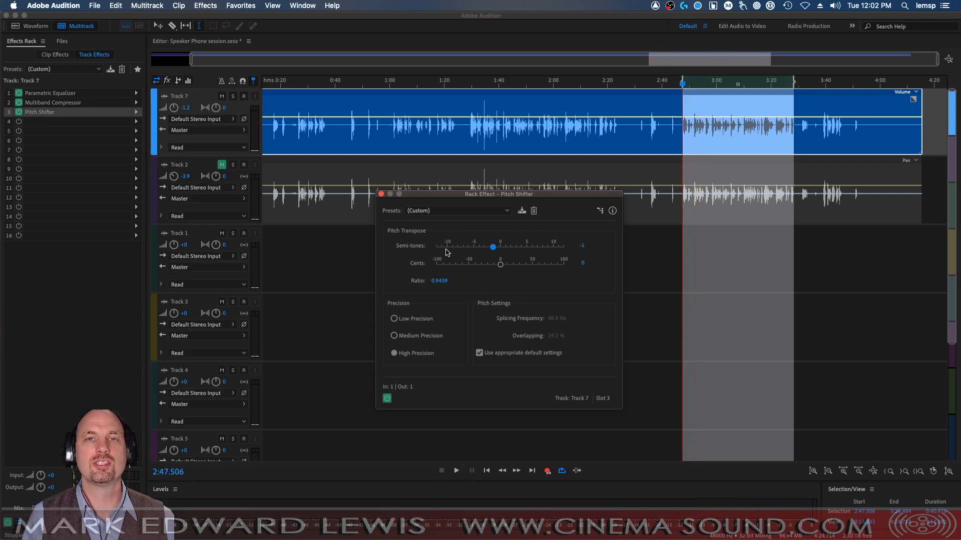
{"action": "mouse_move", "coordinate": [436, 348]}
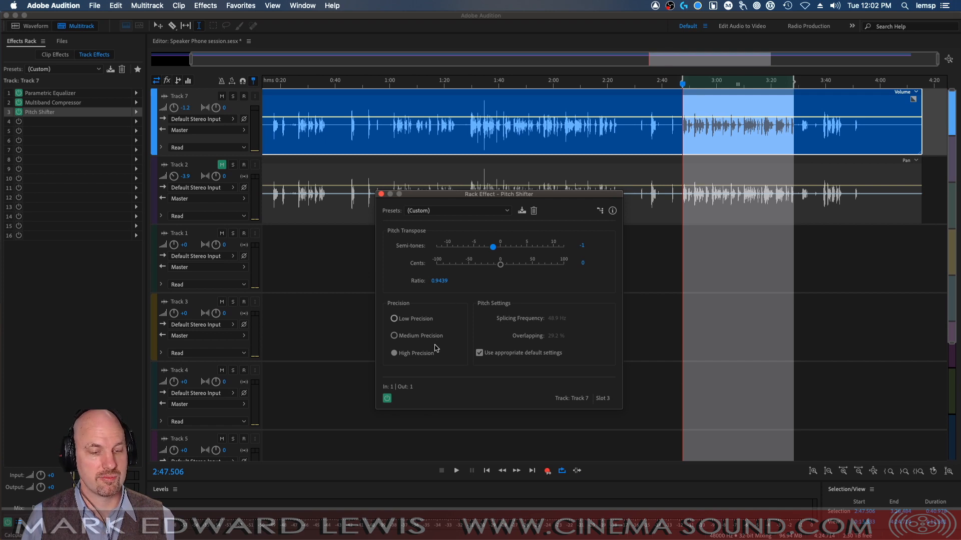
Compare the pitch shift by bypassing it, then close its settings
{"action": "left_click", "coordinate": [456, 470]}
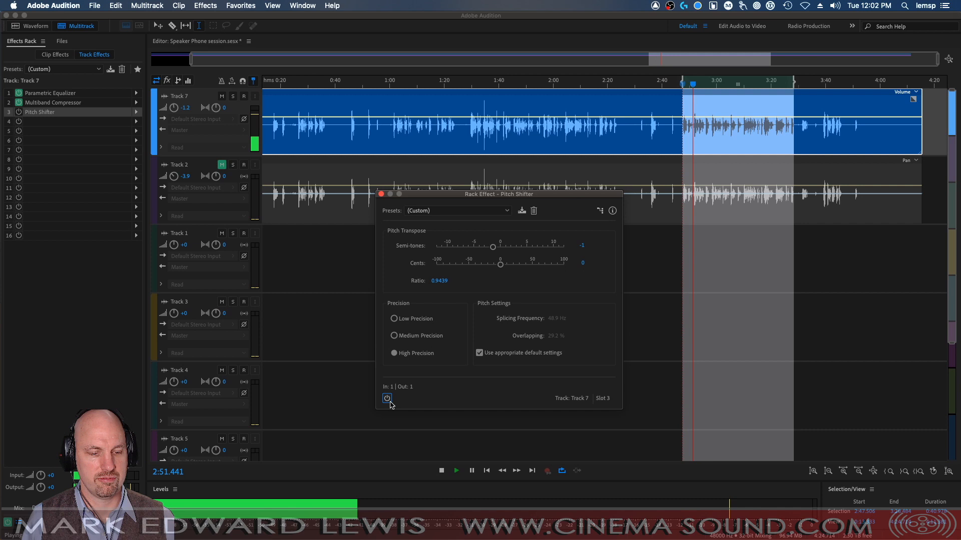
{"action": "mouse_move", "coordinate": [386, 400]}
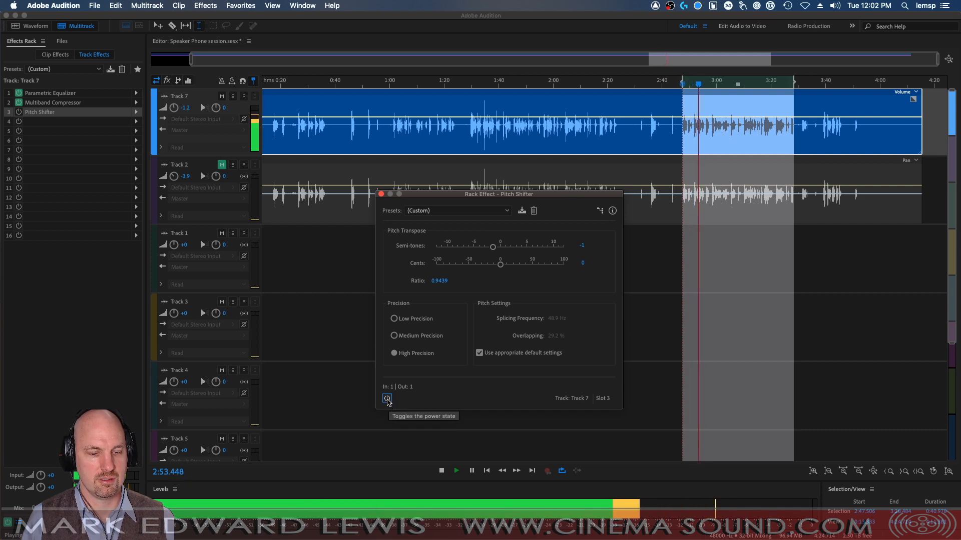
{"action": "left_click", "coordinate": [387, 398]}
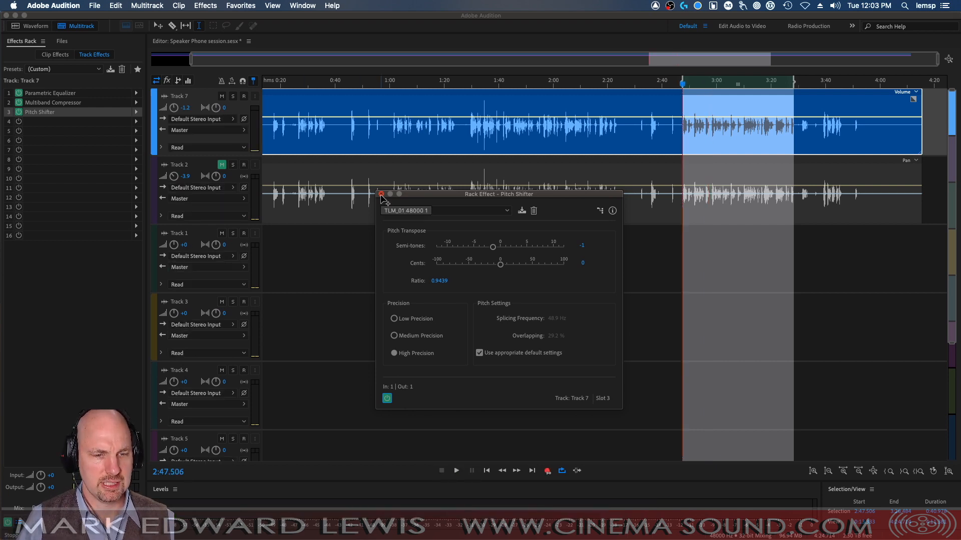
{"action": "left_click", "coordinate": [381, 194]}
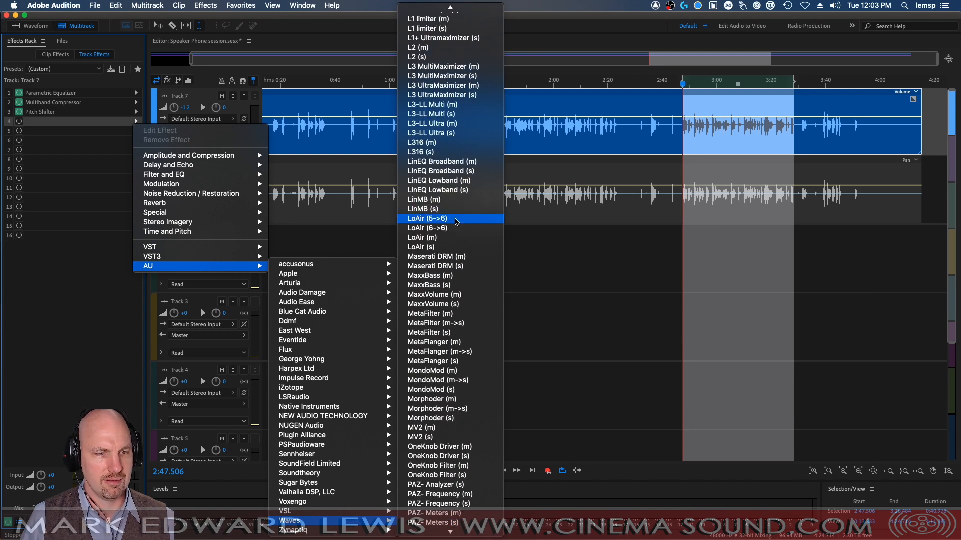
{"action": "mouse_move", "coordinate": [447, 248]}
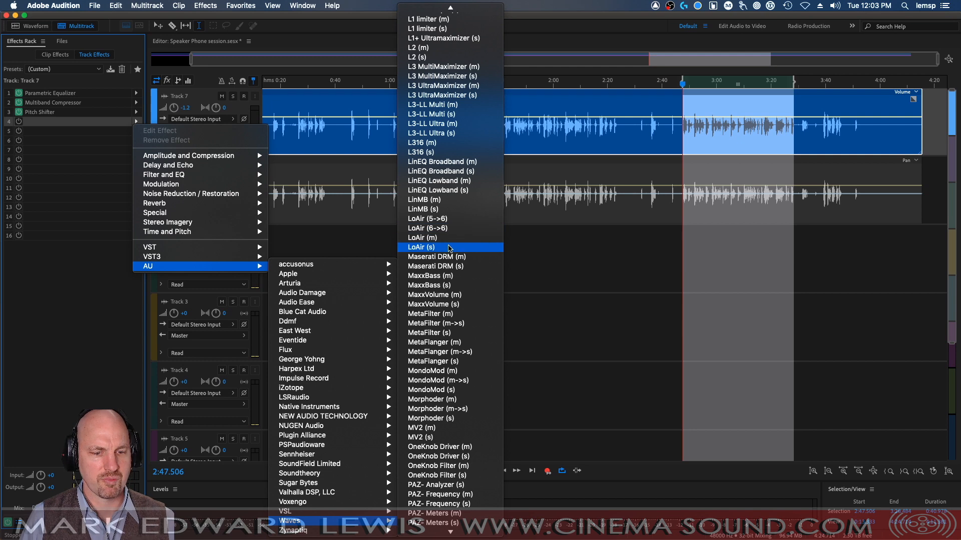
Insert the Waves LoAir (stereo) plugin in the fourth rack slot
{"action": "left_click", "coordinate": [422, 247]}
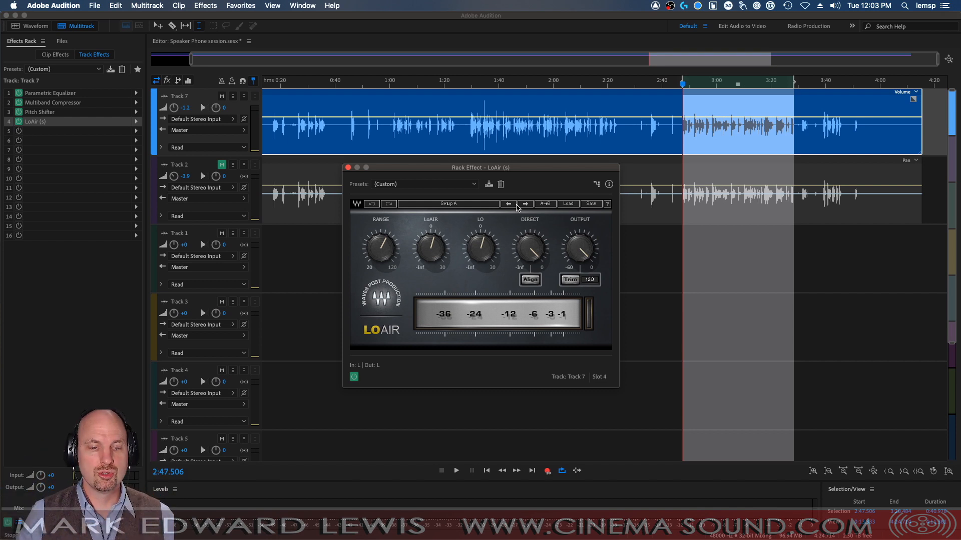
{"action": "left_click", "coordinate": [456, 471]}
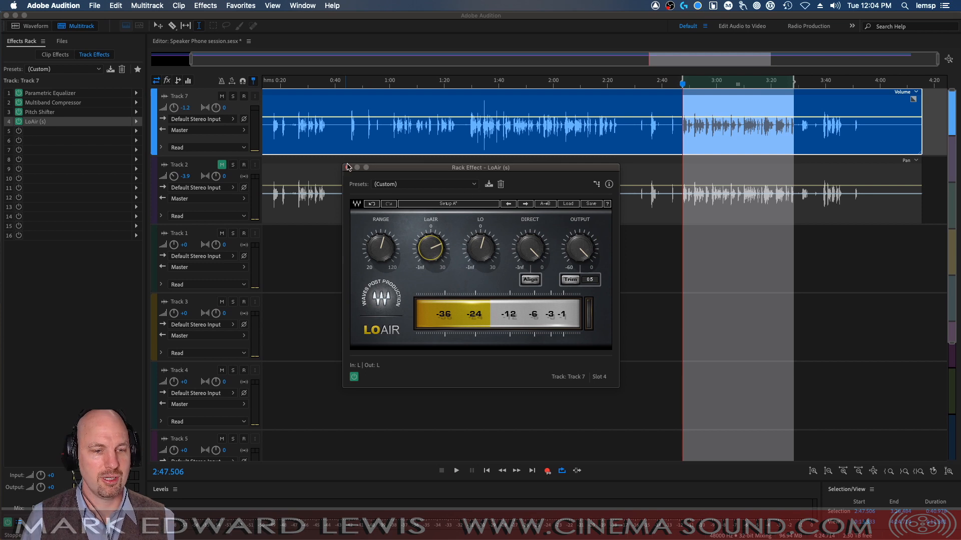
Close the LoAir settings after raising its low-frequency enhancement
{"action": "left_click", "coordinate": [348, 167]}
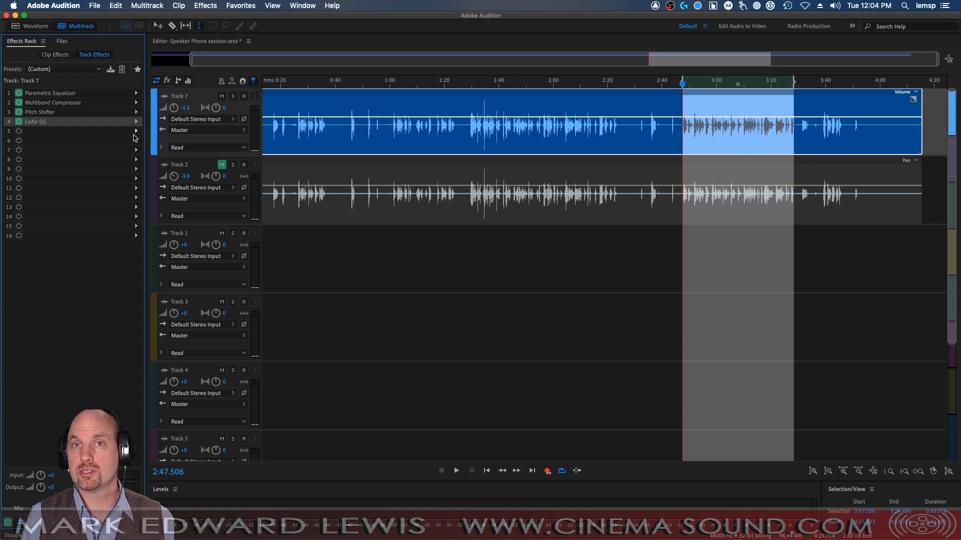
{"action": "mouse_move", "coordinate": [139, 124]}
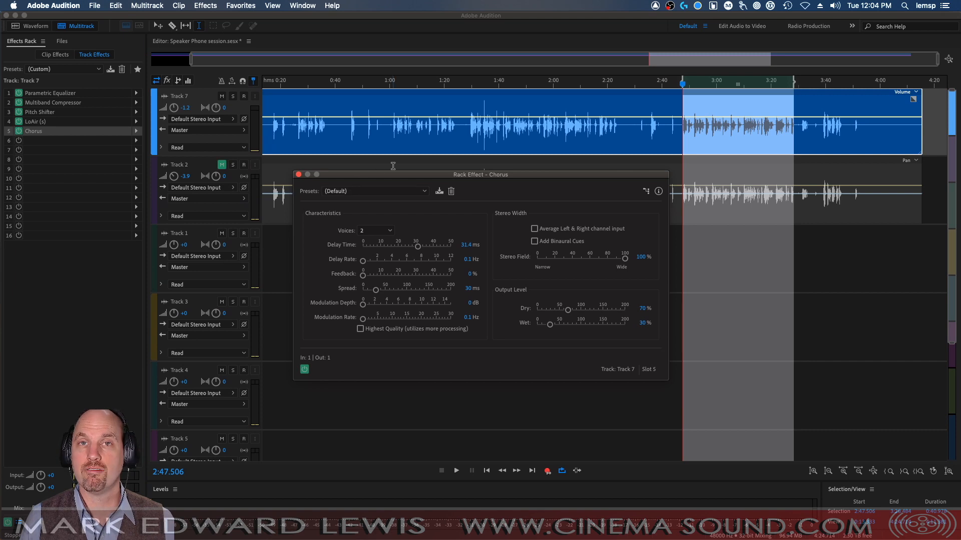
{"action": "mouse_move", "coordinate": [498, 197]}
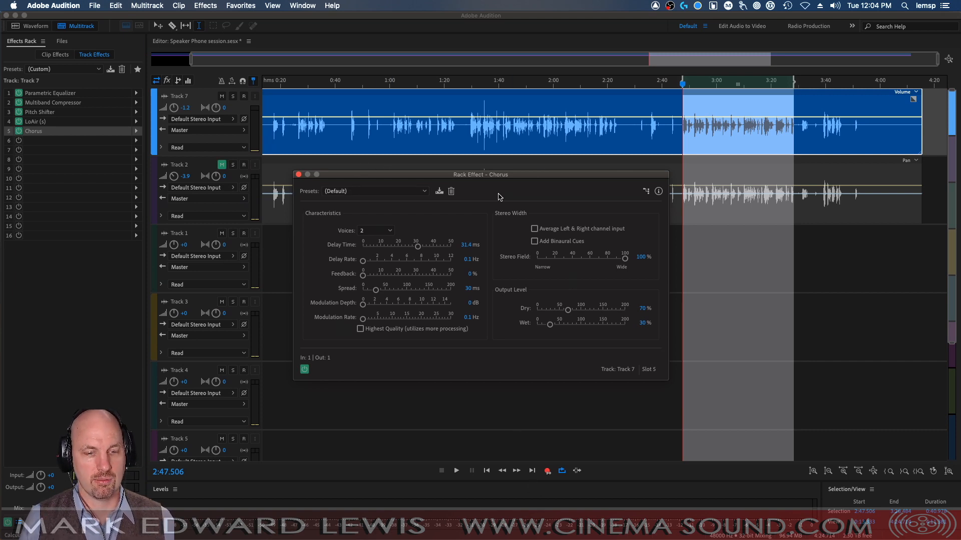
Close the Chorus settings, leaving it at defaults in Track 7's fifth slot
{"action": "left_click", "coordinate": [456, 470]}
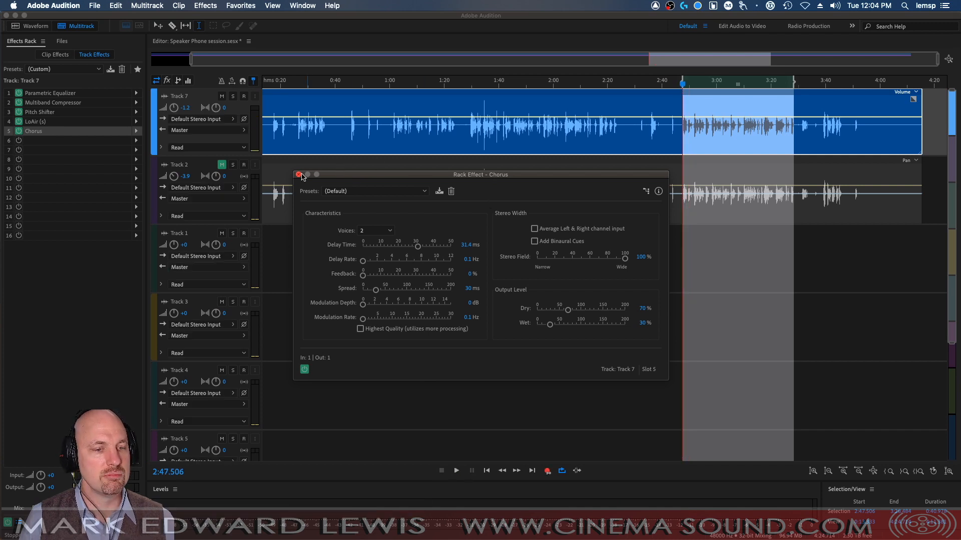
{"action": "left_click", "coordinate": [299, 174]}
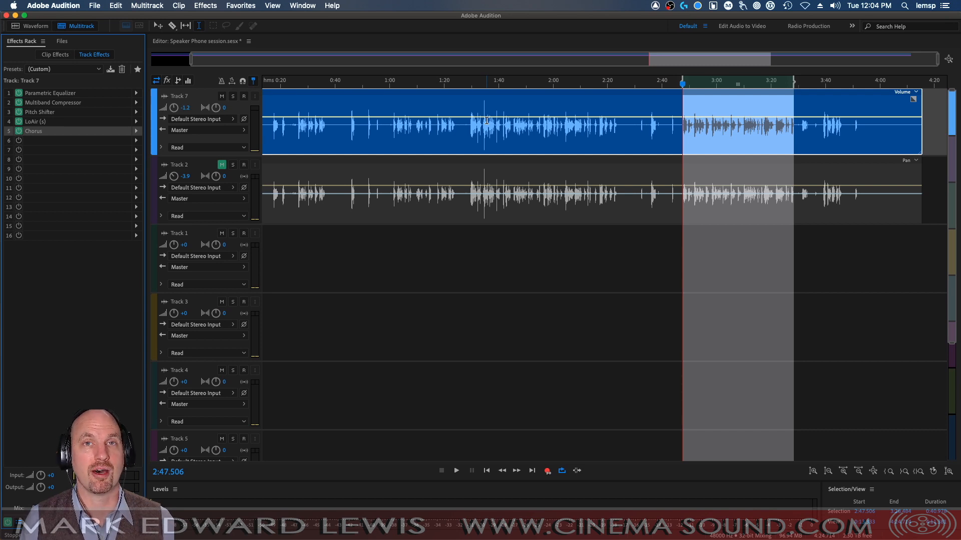
{"action": "mouse_move", "coordinate": [381, 135]}
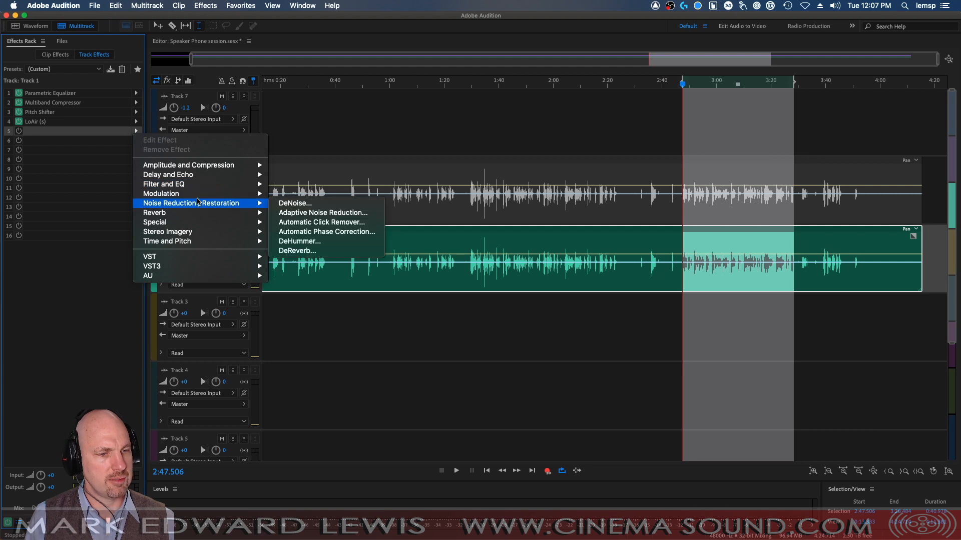
Add a Chorus to Track 1 with binaural cues on and the stereo field narrowed to 47.9%
{"action": "left_click", "coordinate": [162, 194]}
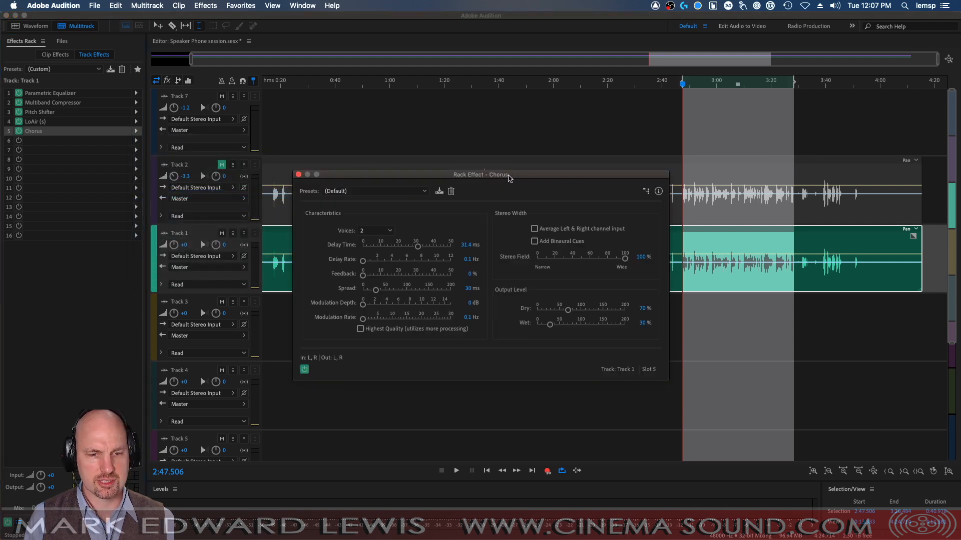
{"action": "left_click_drag", "start_coordinate": [498, 174], "coordinate": [482, 122]}
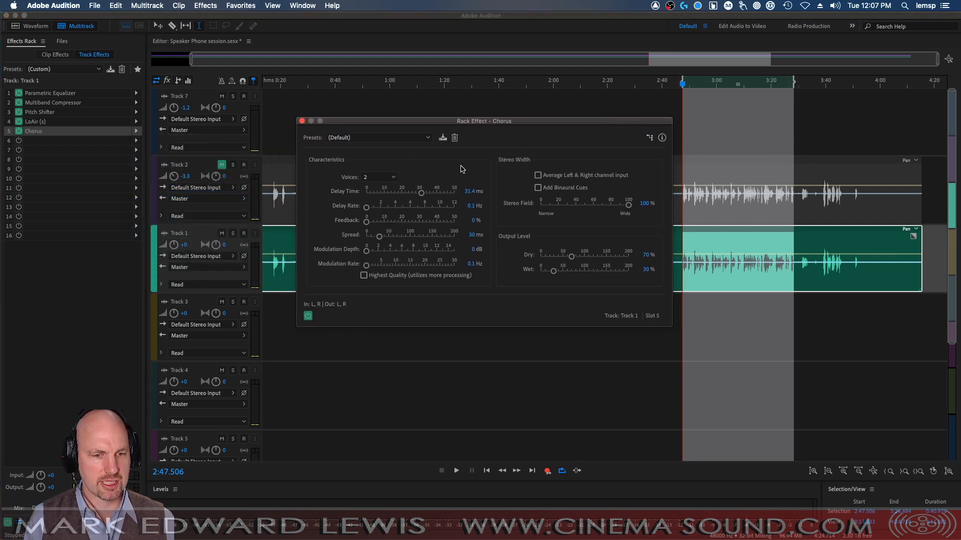
{"action": "left_click", "coordinate": [456, 471]}
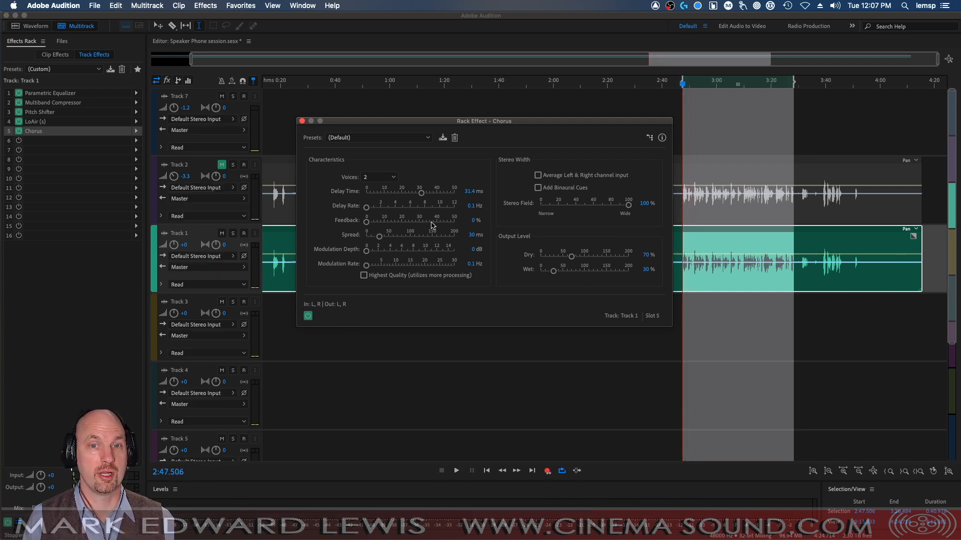
{"action": "left_click", "coordinate": [538, 187]}
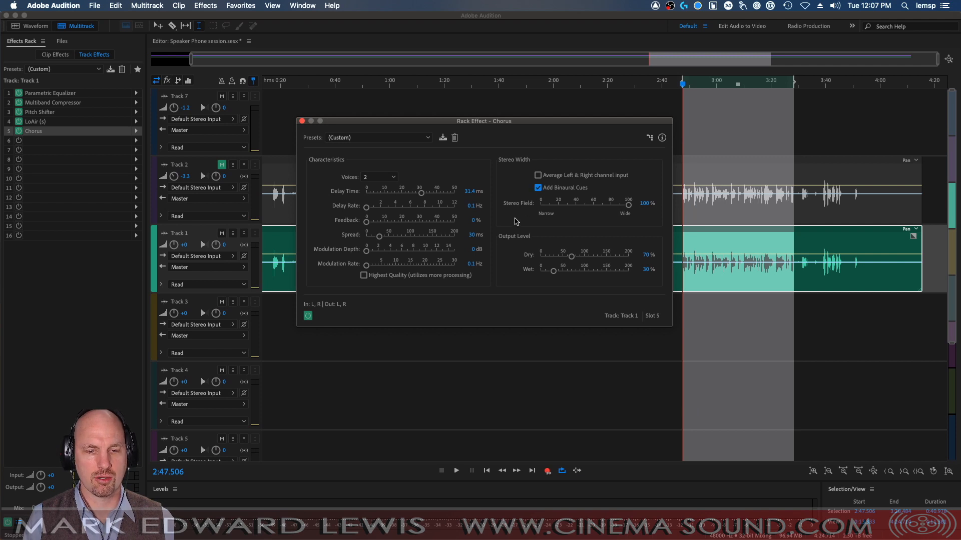
{"action": "left_click_drag", "start_coordinate": [628, 206], "coordinate": [581, 206]}
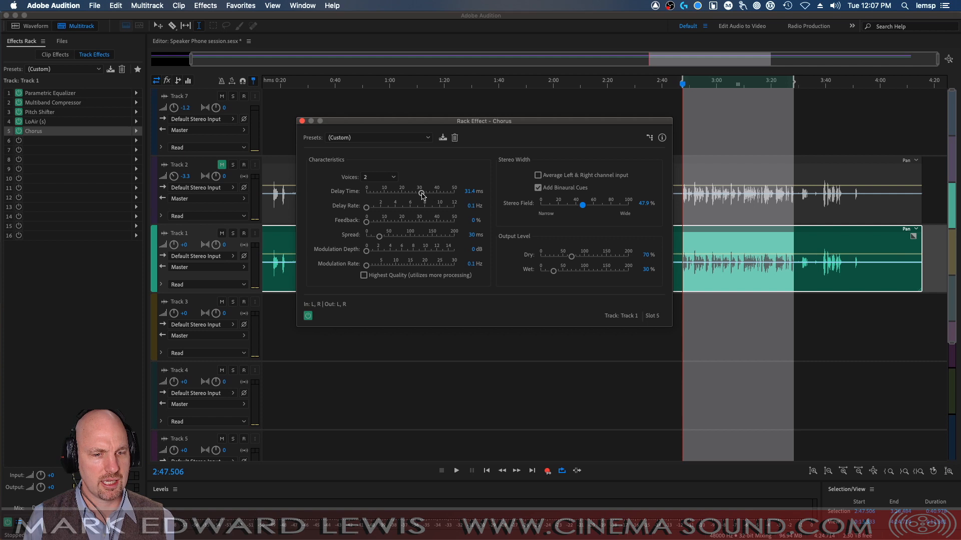
Set the Chorus to 16 voices with a delay time of about 2.5 ms
{"action": "left_click", "coordinate": [378, 177]}
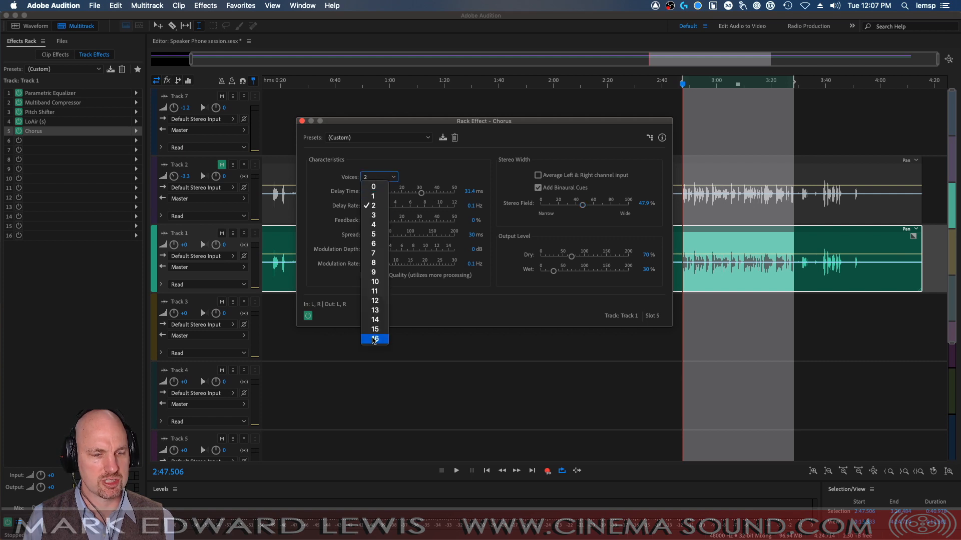
{"action": "left_click", "coordinate": [374, 339]}
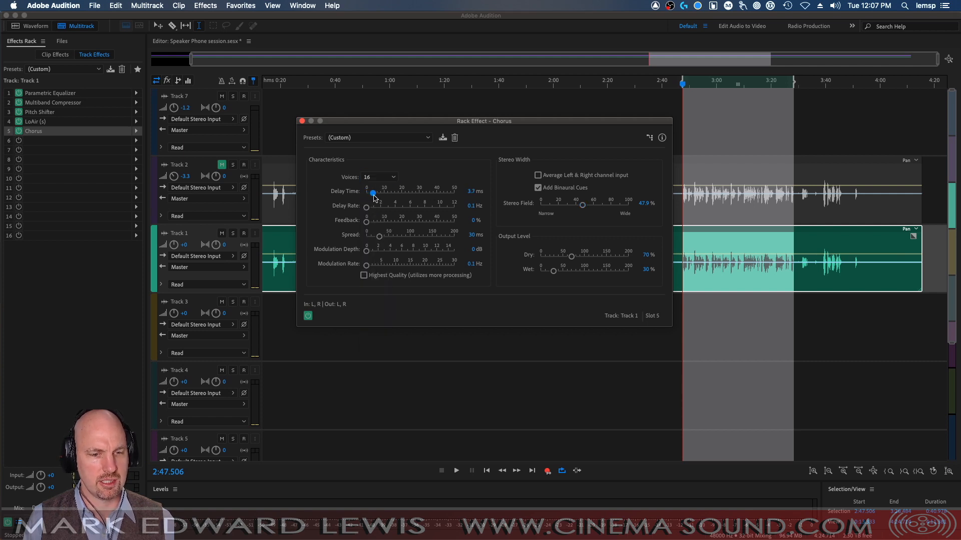
{"action": "left_click", "coordinate": [457, 470]}
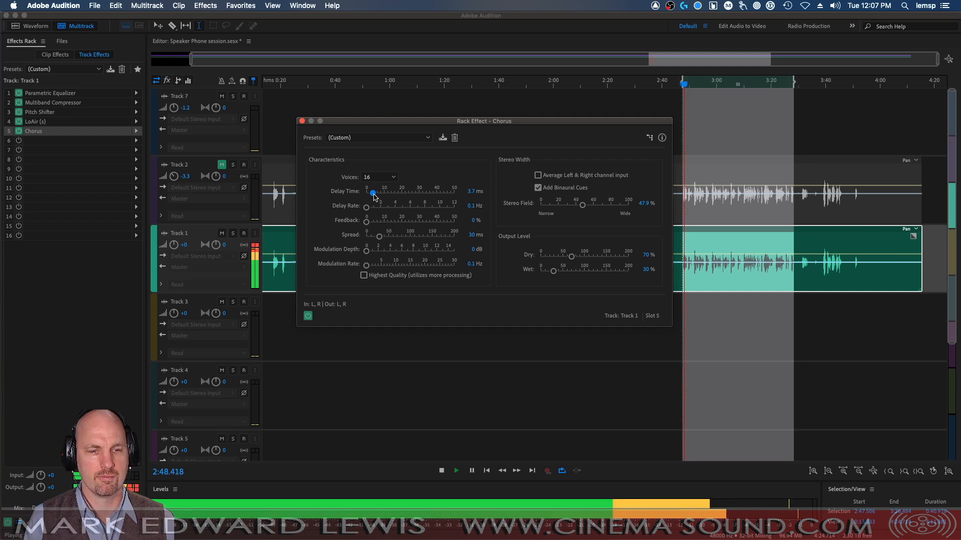
{"action": "left_click_drag", "start_coordinate": [372, 193], "coordinate": [443, 193]}
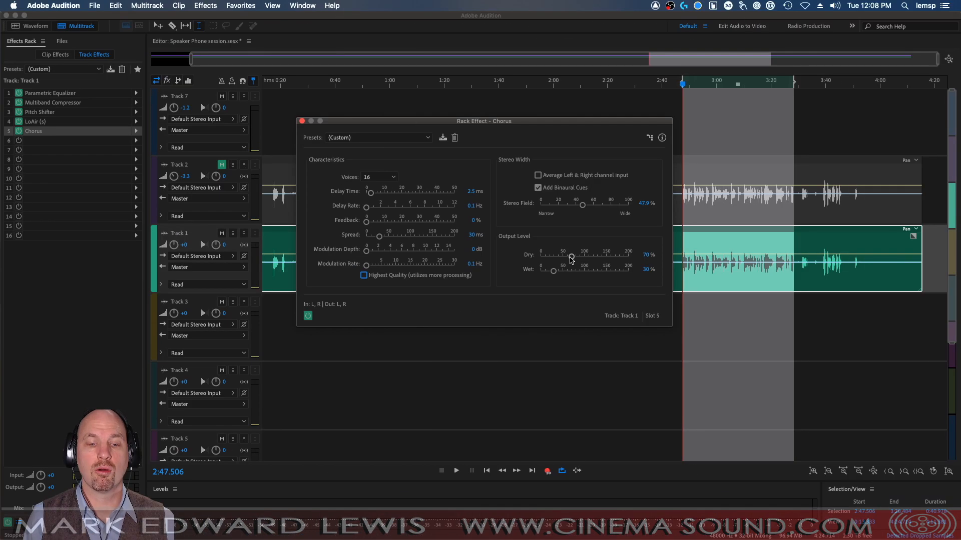
Balance the Chorus dry and wet levels near 50% (dry 49.1%) while auditioning
{"action": "left_click_drag", "start_coordinate": [554, 271], "coordinate": [563, 271]}
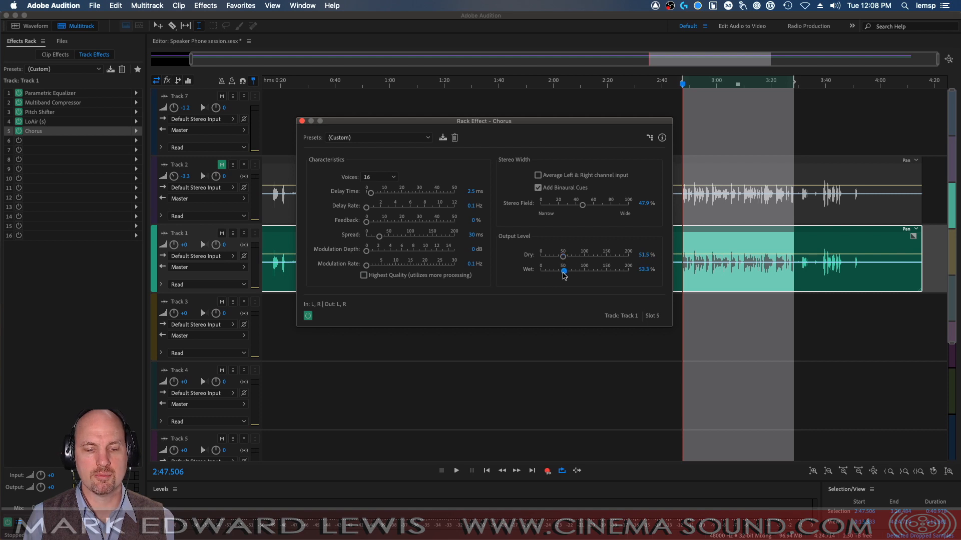
{"action": "left_click_drag", "start_coordinate": [564, 271], "coordinate": [563, 271]}
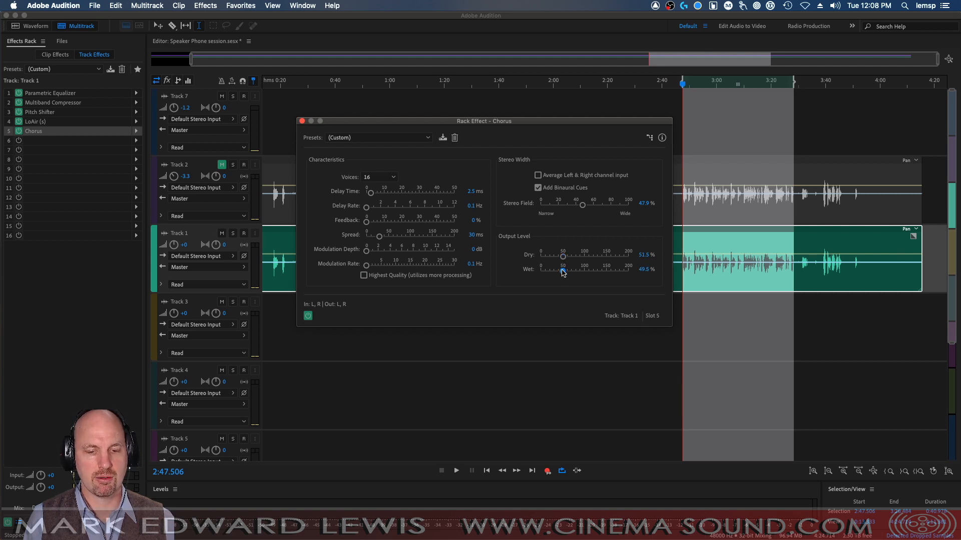
{"action": "left_click_drag", "start_coordinate": [564, 256], "coordinate": [562, 256]}
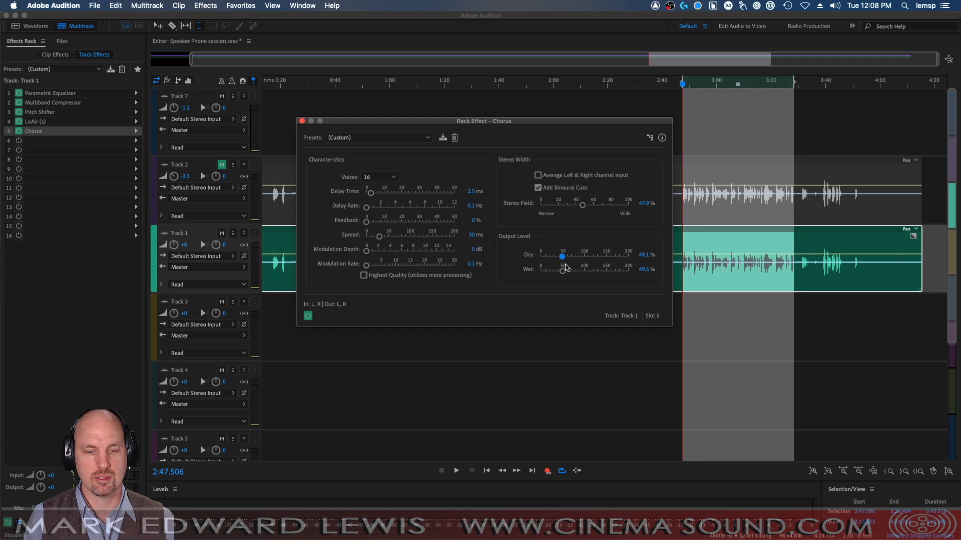
{"action": "left_click_drag", "start_coordinate": [561, 256], "coordinate": [561, 271]}
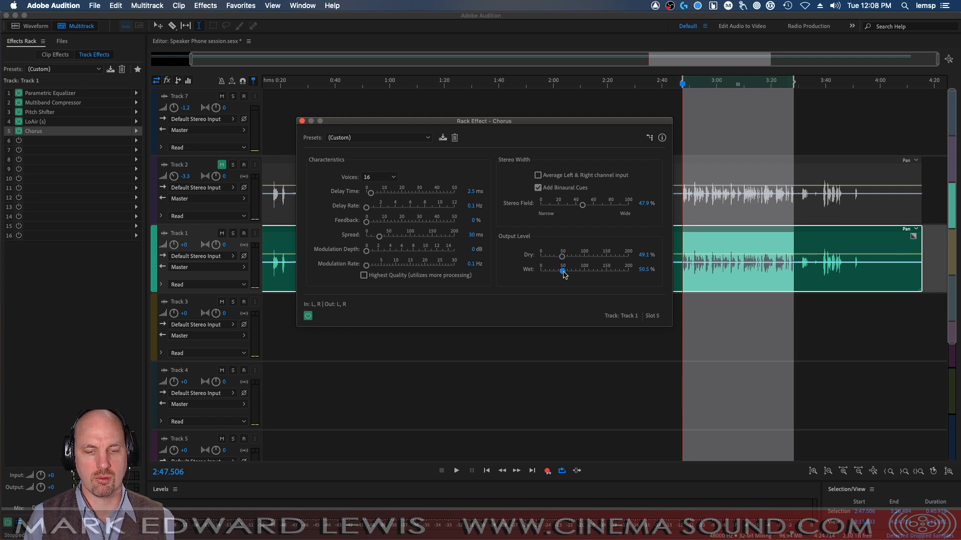
{"action": "left_click", "coordinate": [456, 470]}
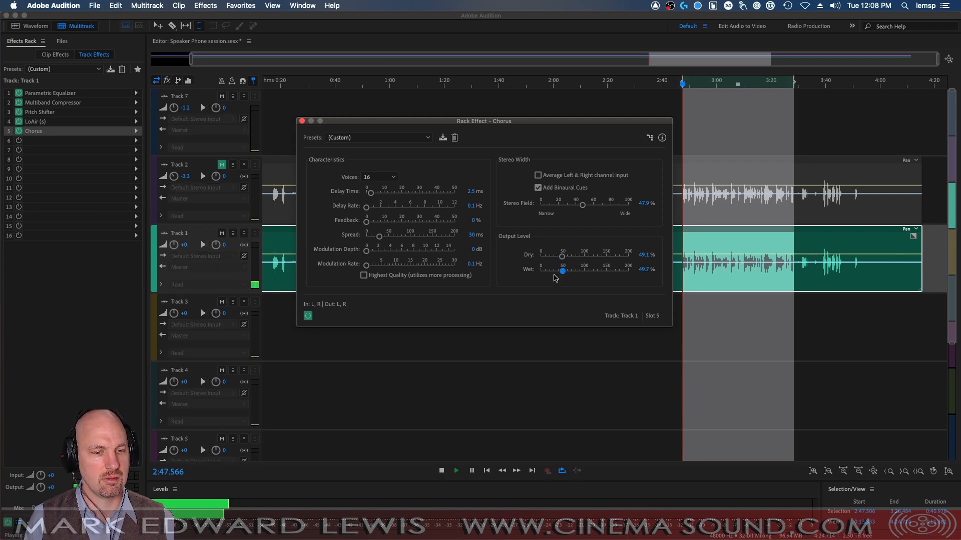
Set the spread to about 20.7 ms, modulation depth to 0.2 dB and delay rate to 1.2 Hz, then review playback
{"action": "left_click_drag", "start_coordinate": [379, 236], "coordinate": [442, 236]}
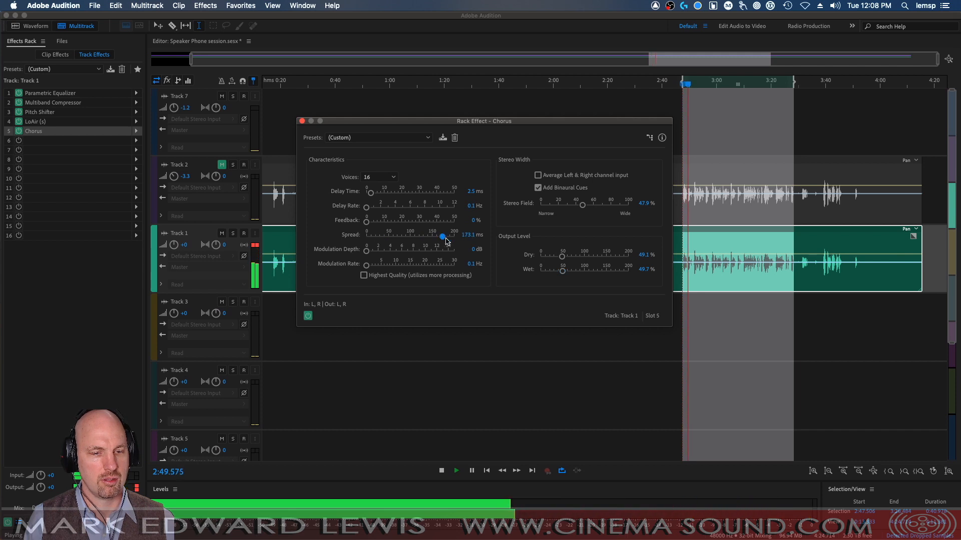
{"action": "left_click_drag", "start_coordinate": [443, 237], "coordinate": [366, 238]}
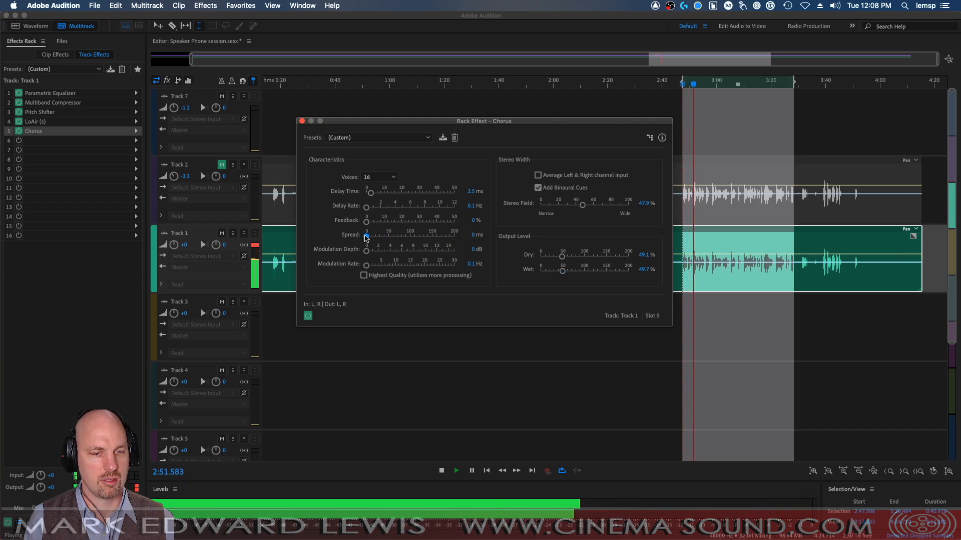
{"action": "left_click_drag", "start_coordinate": [366, 237], "coordinate": [374, 237]}
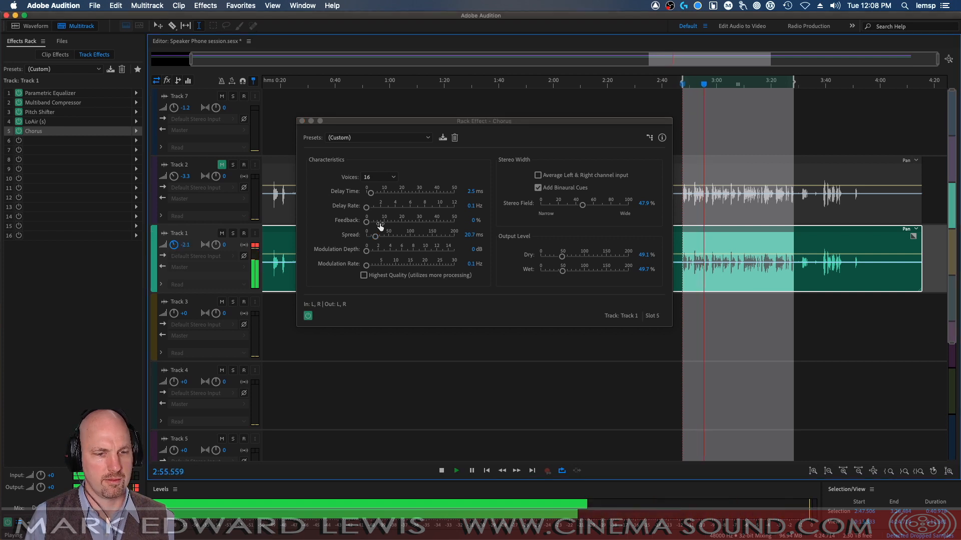
{"action": "left_click_drag", "start_coordinate": [370, 249], "coordinate": [367, 249]}
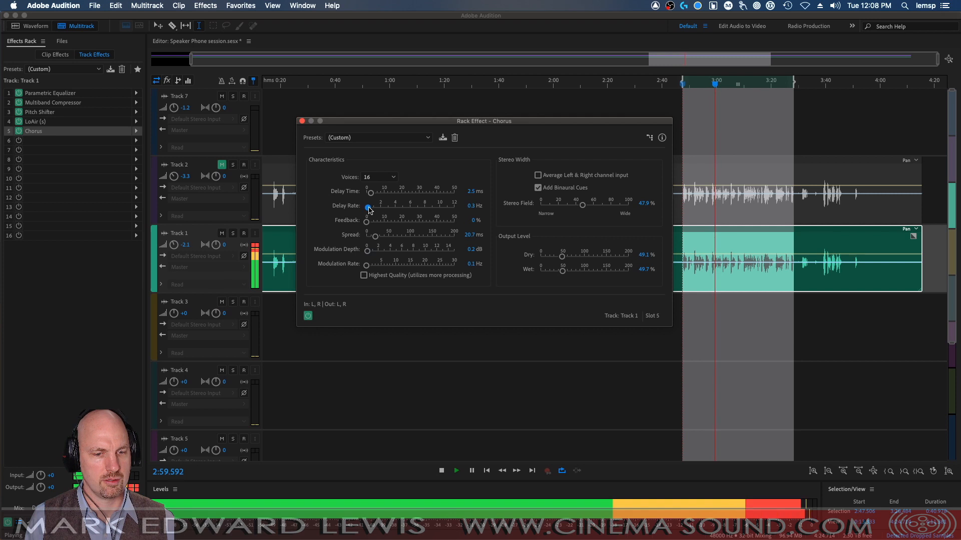
{"action": "left_click_drag", "start_coordinate": [368, 208], "coordinate": [374, 208]}
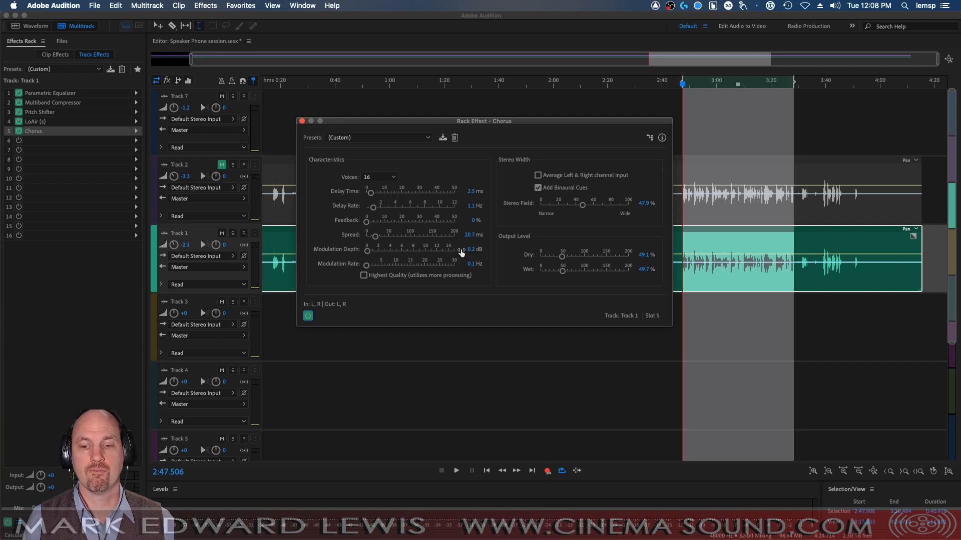
{"action": "left_click", "coordinate": [457, 470]}
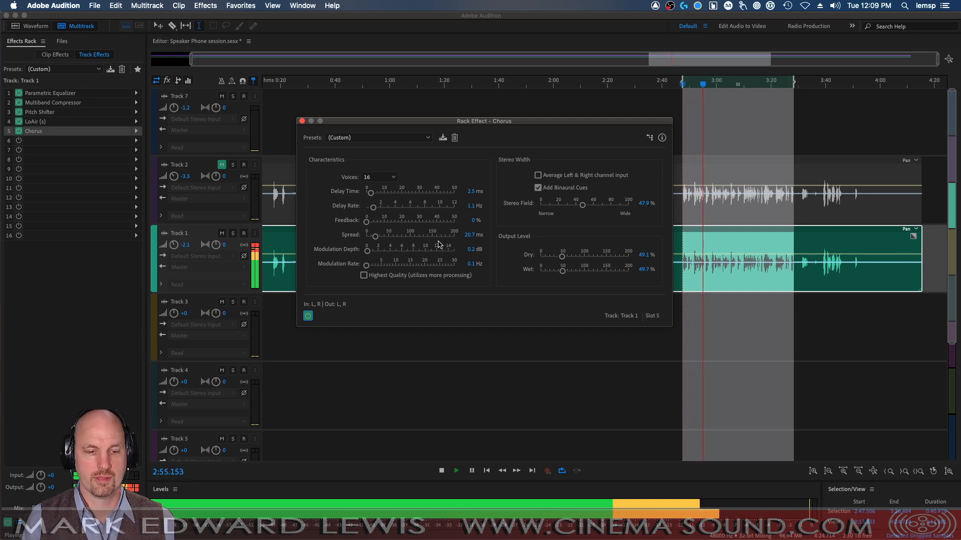
{"action": "left_click", "coordinate": [441, 470]}
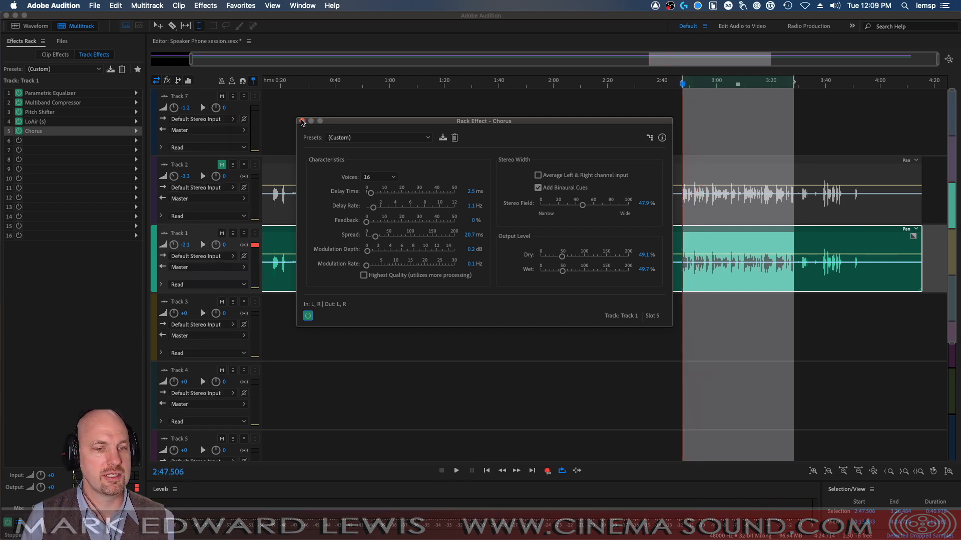
Close the Track 1 Chorus settings window, keeping the tuned five-effect rack
{"action": "left_click", "coordinate": [301, 121]}
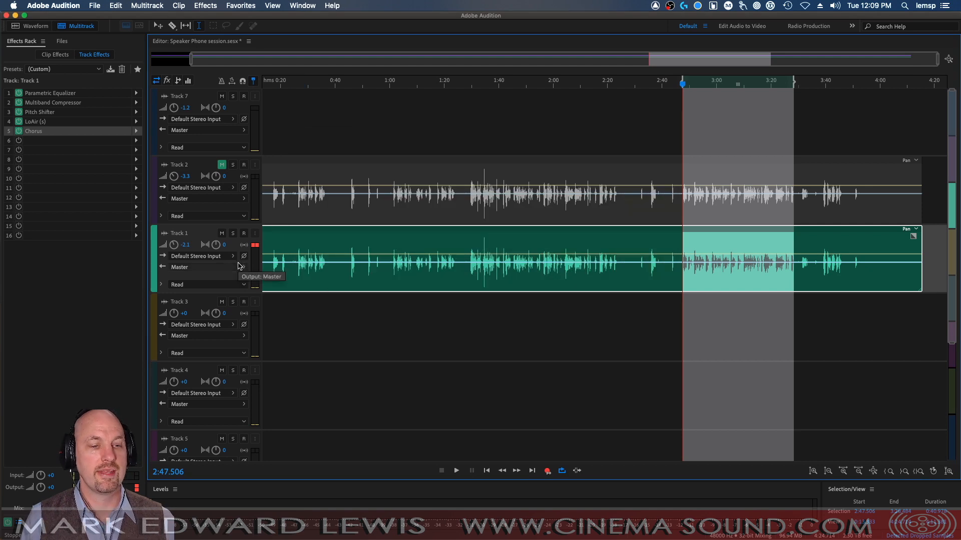
{"action": "mouse_move", "coordinate": [484, 239]}
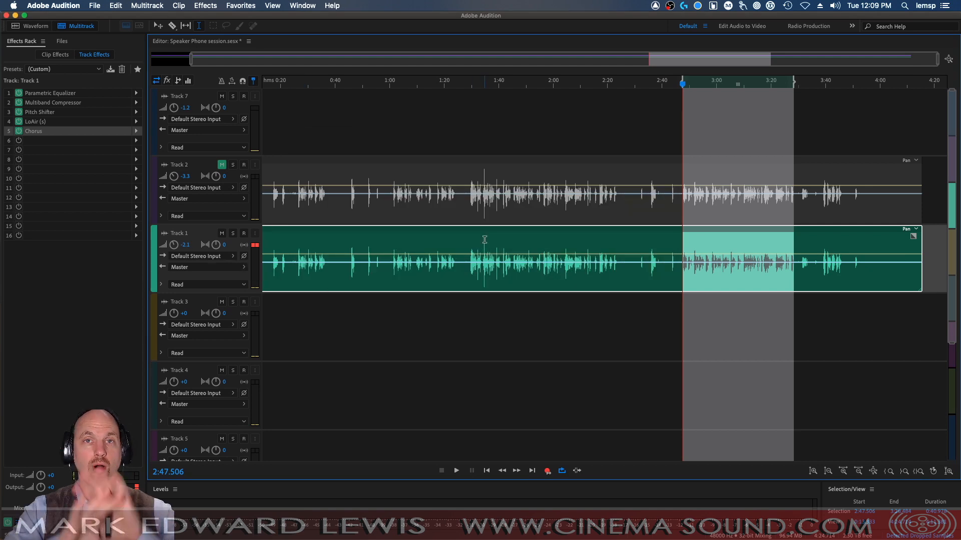